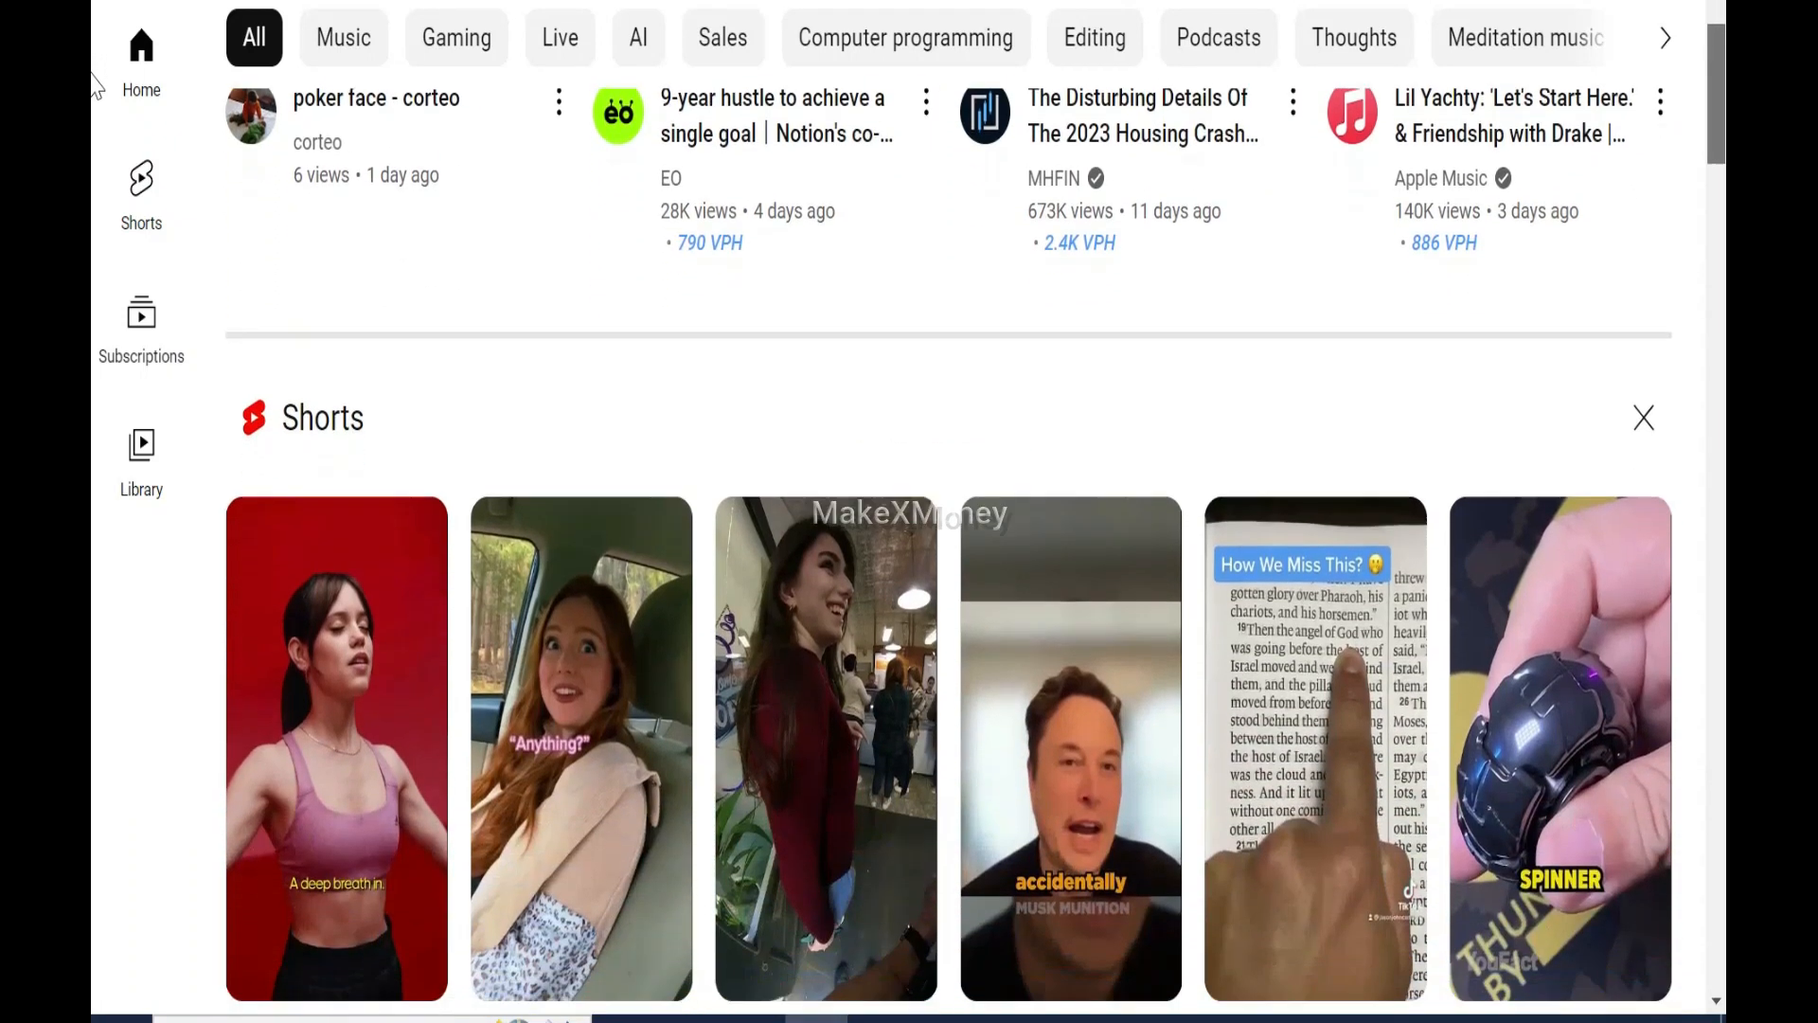
Switch from the main channel to the brand-account channel through the profile avatar menu
{"action": "scroll", "scroll_direction": "down", "scroll_amount": 3}
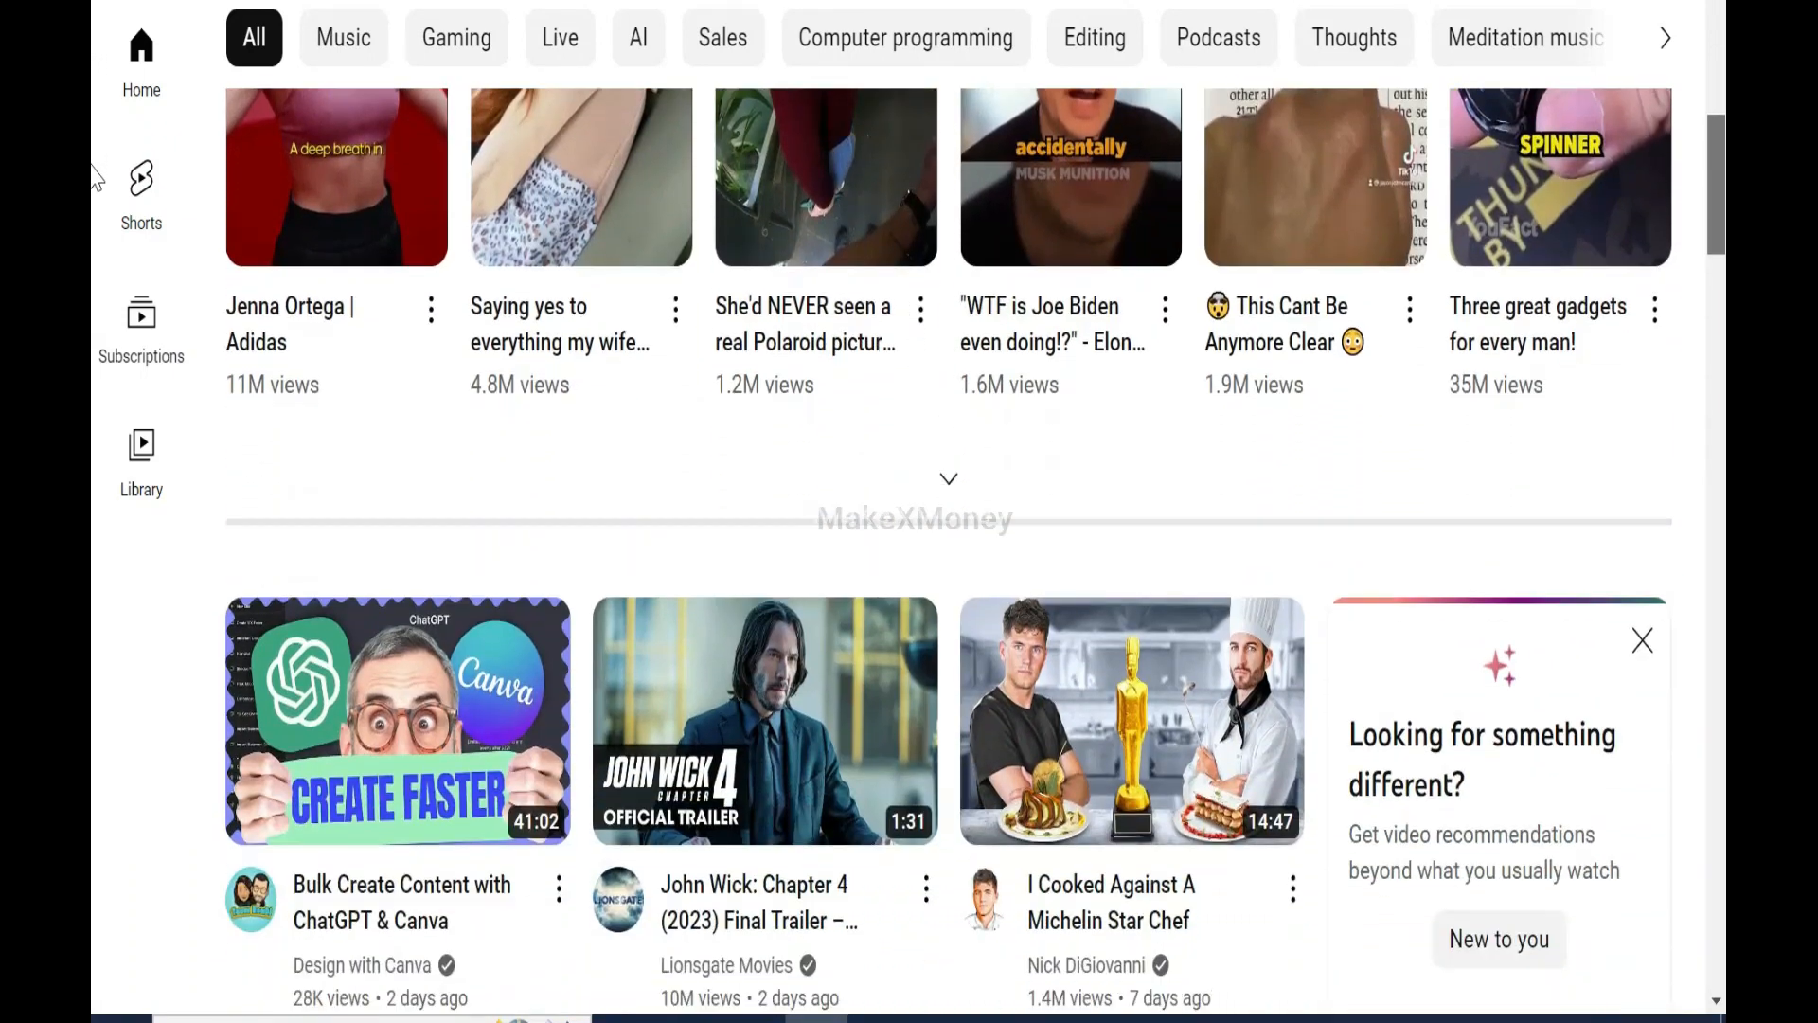
{"action": "scroll", "scroll_direction": "down", "scroll_amount": 3}
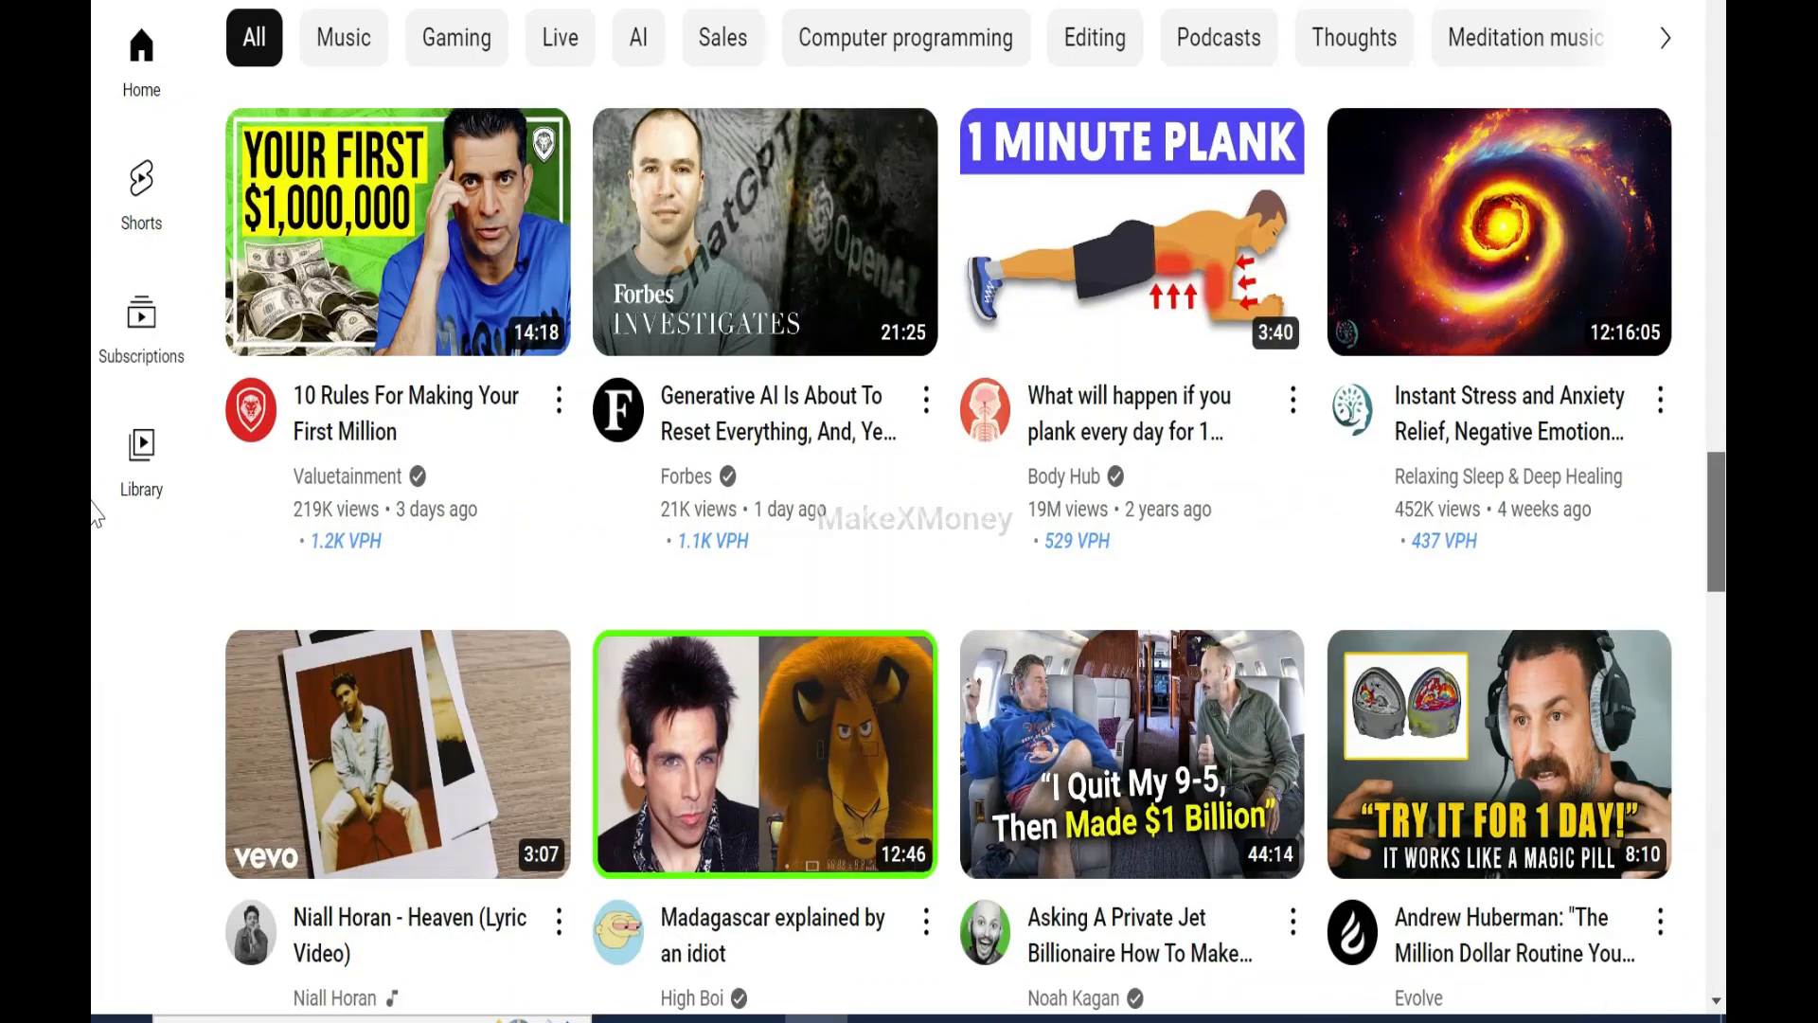
{"action": "scroll", "scroll_direction": "down", "scroll_amount": 3}
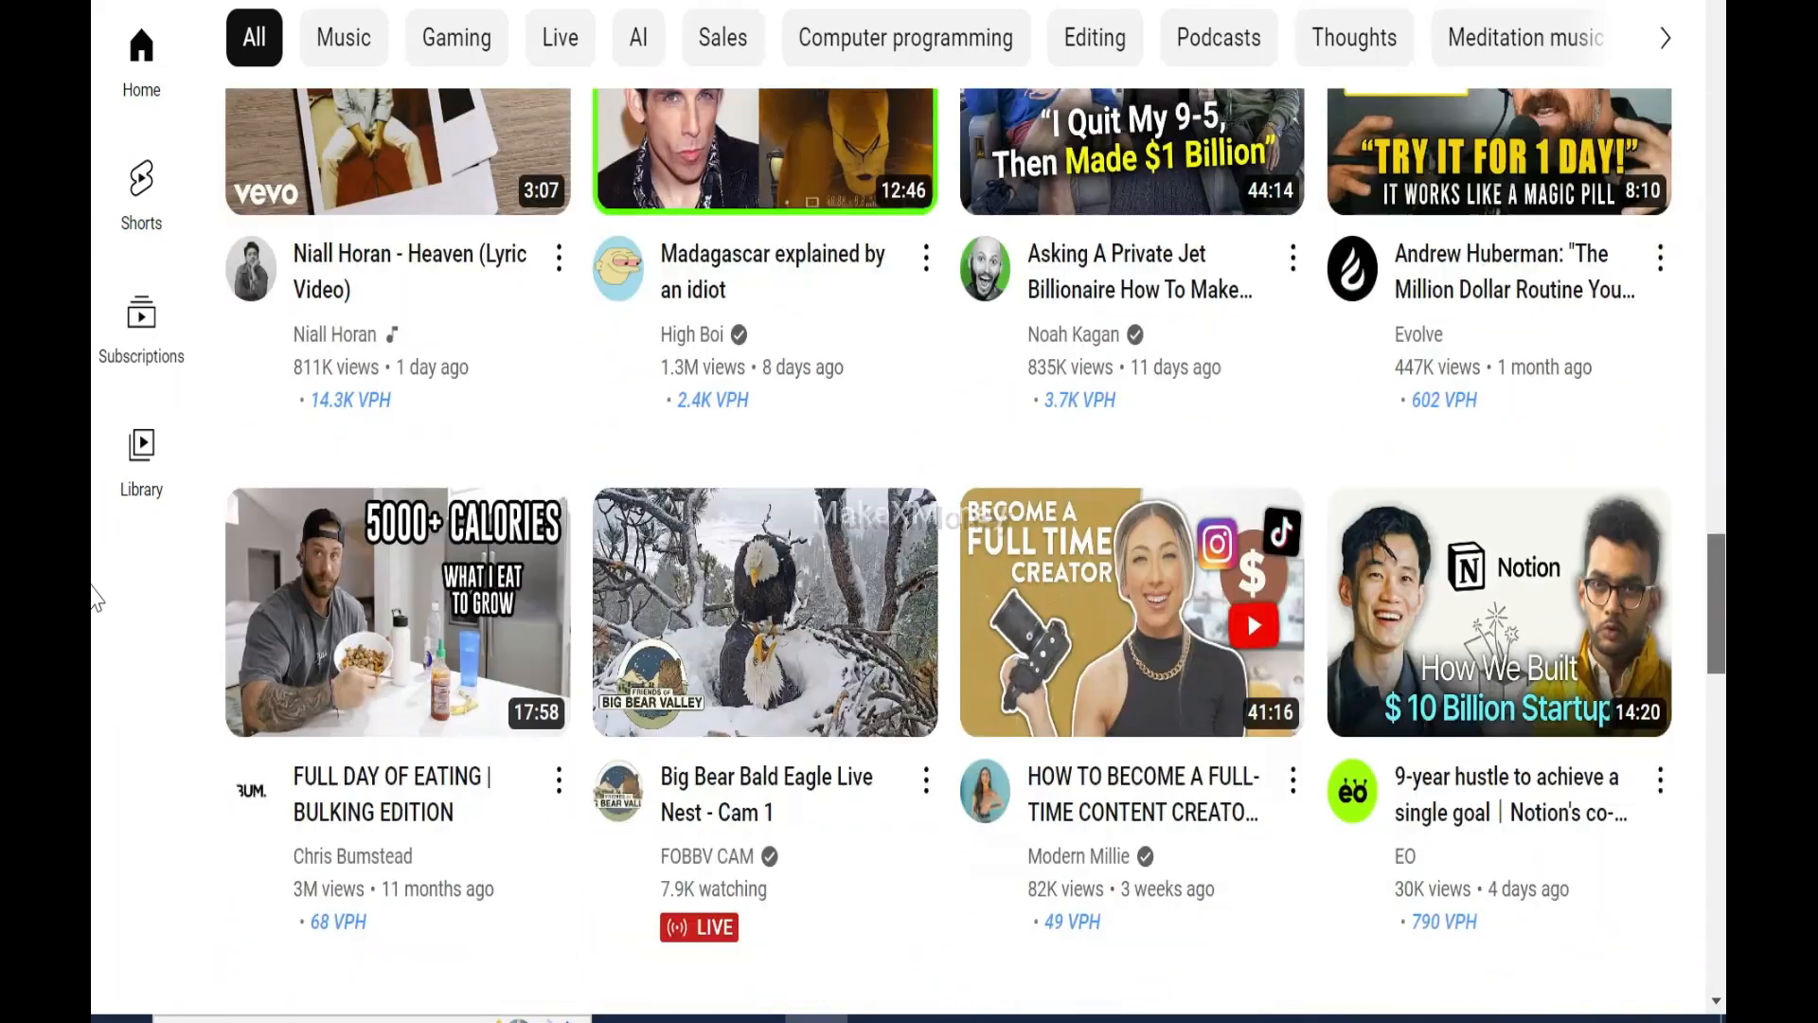
{"action": "scroll", "scroll_direction": "down", "scroll_amount": 3}
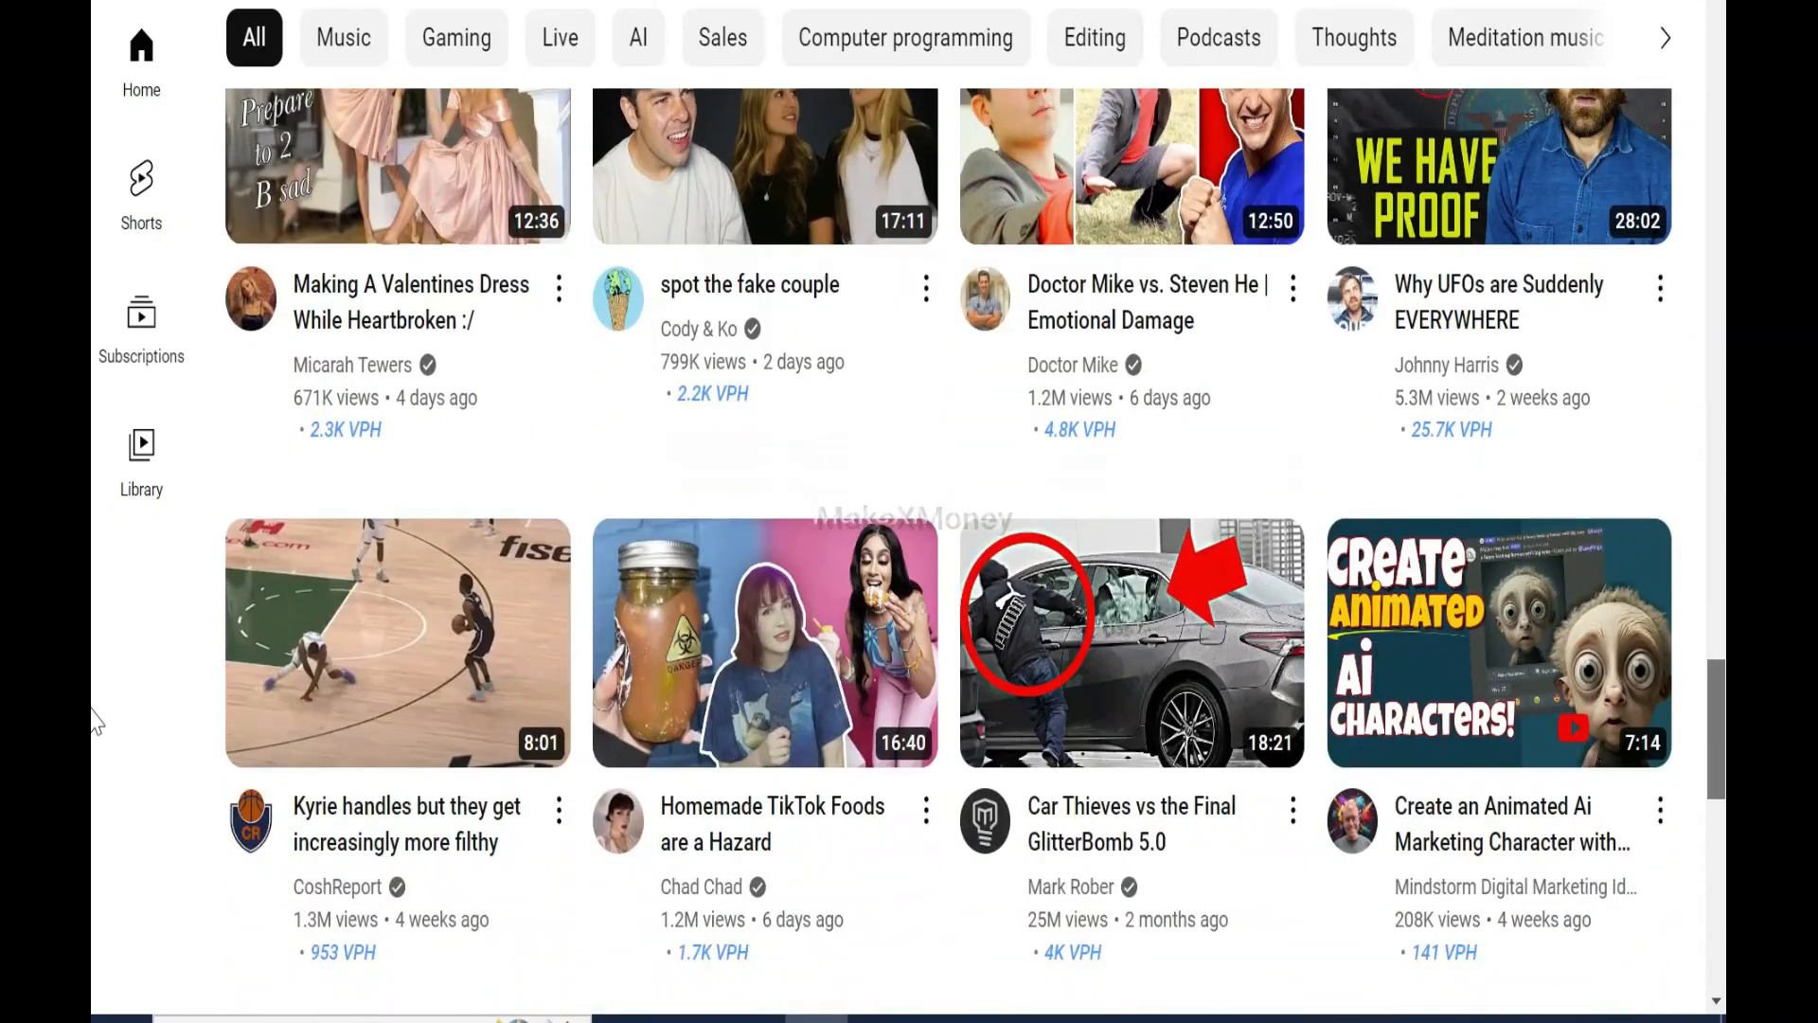
{"action": "scroll", "scroll_direction": "down", "scroll_amount": 3}
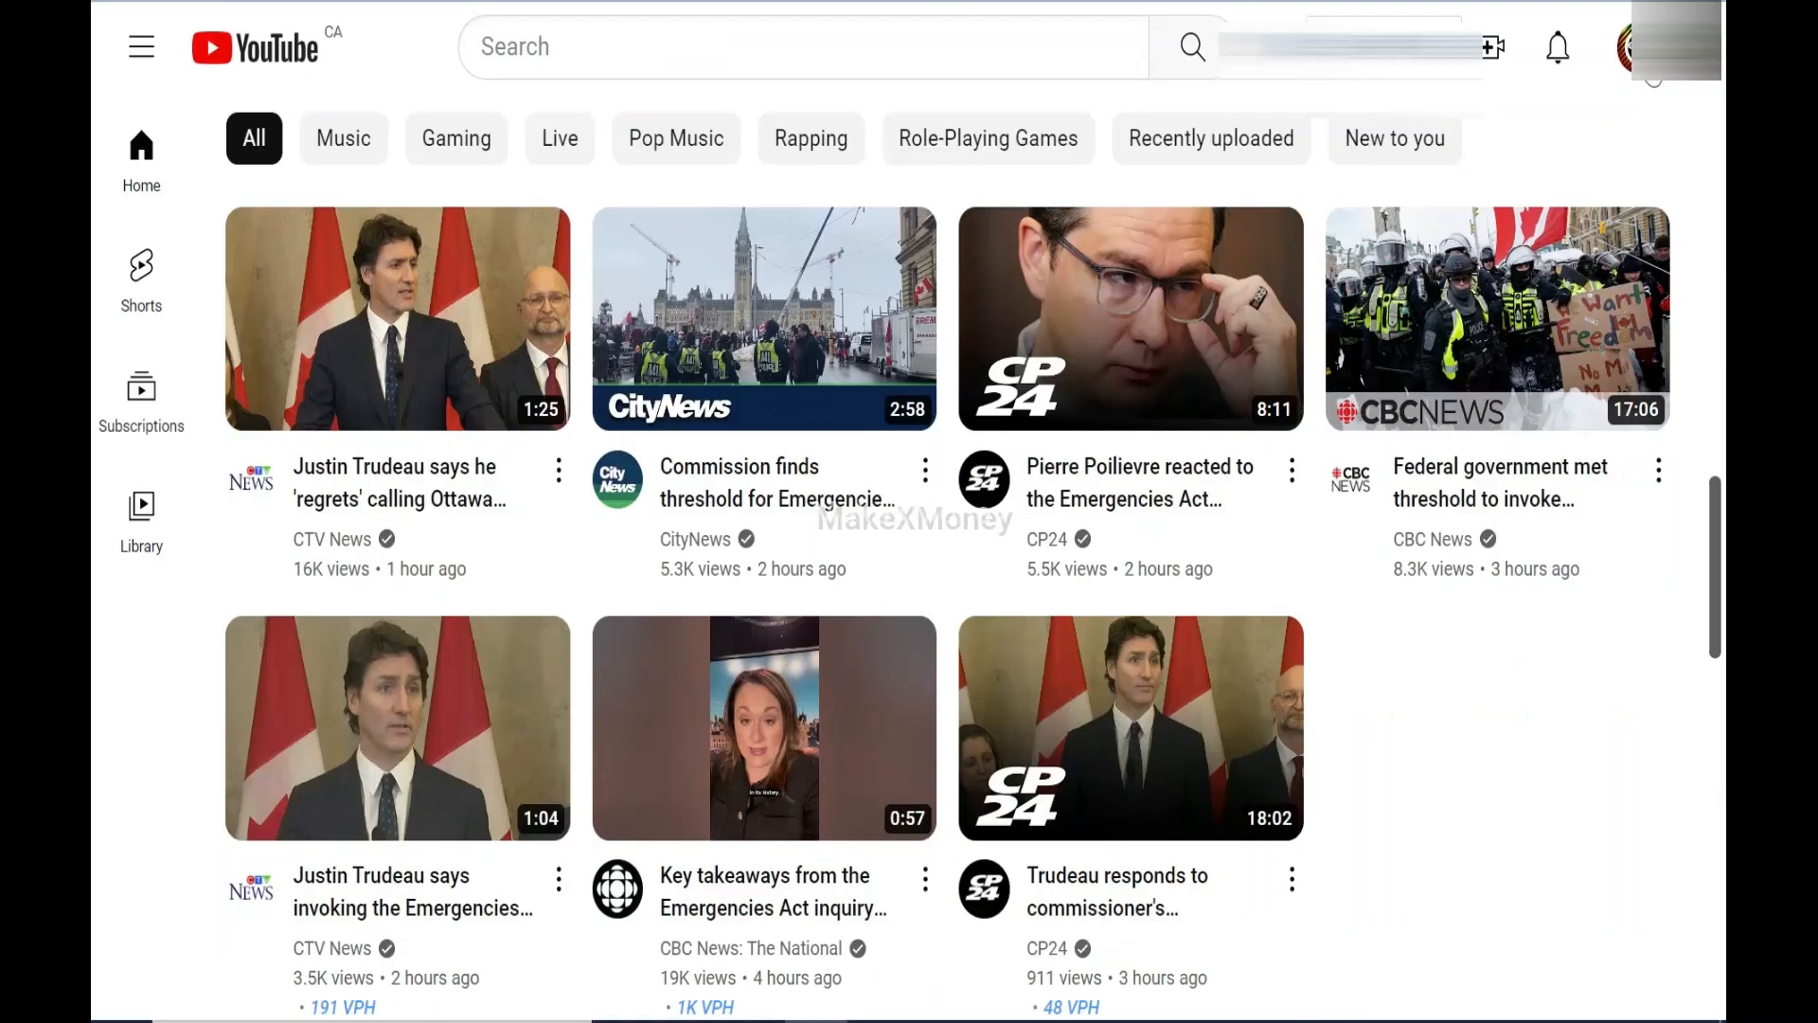
{"action": "left_click", "coordinate": [1624, 46]}
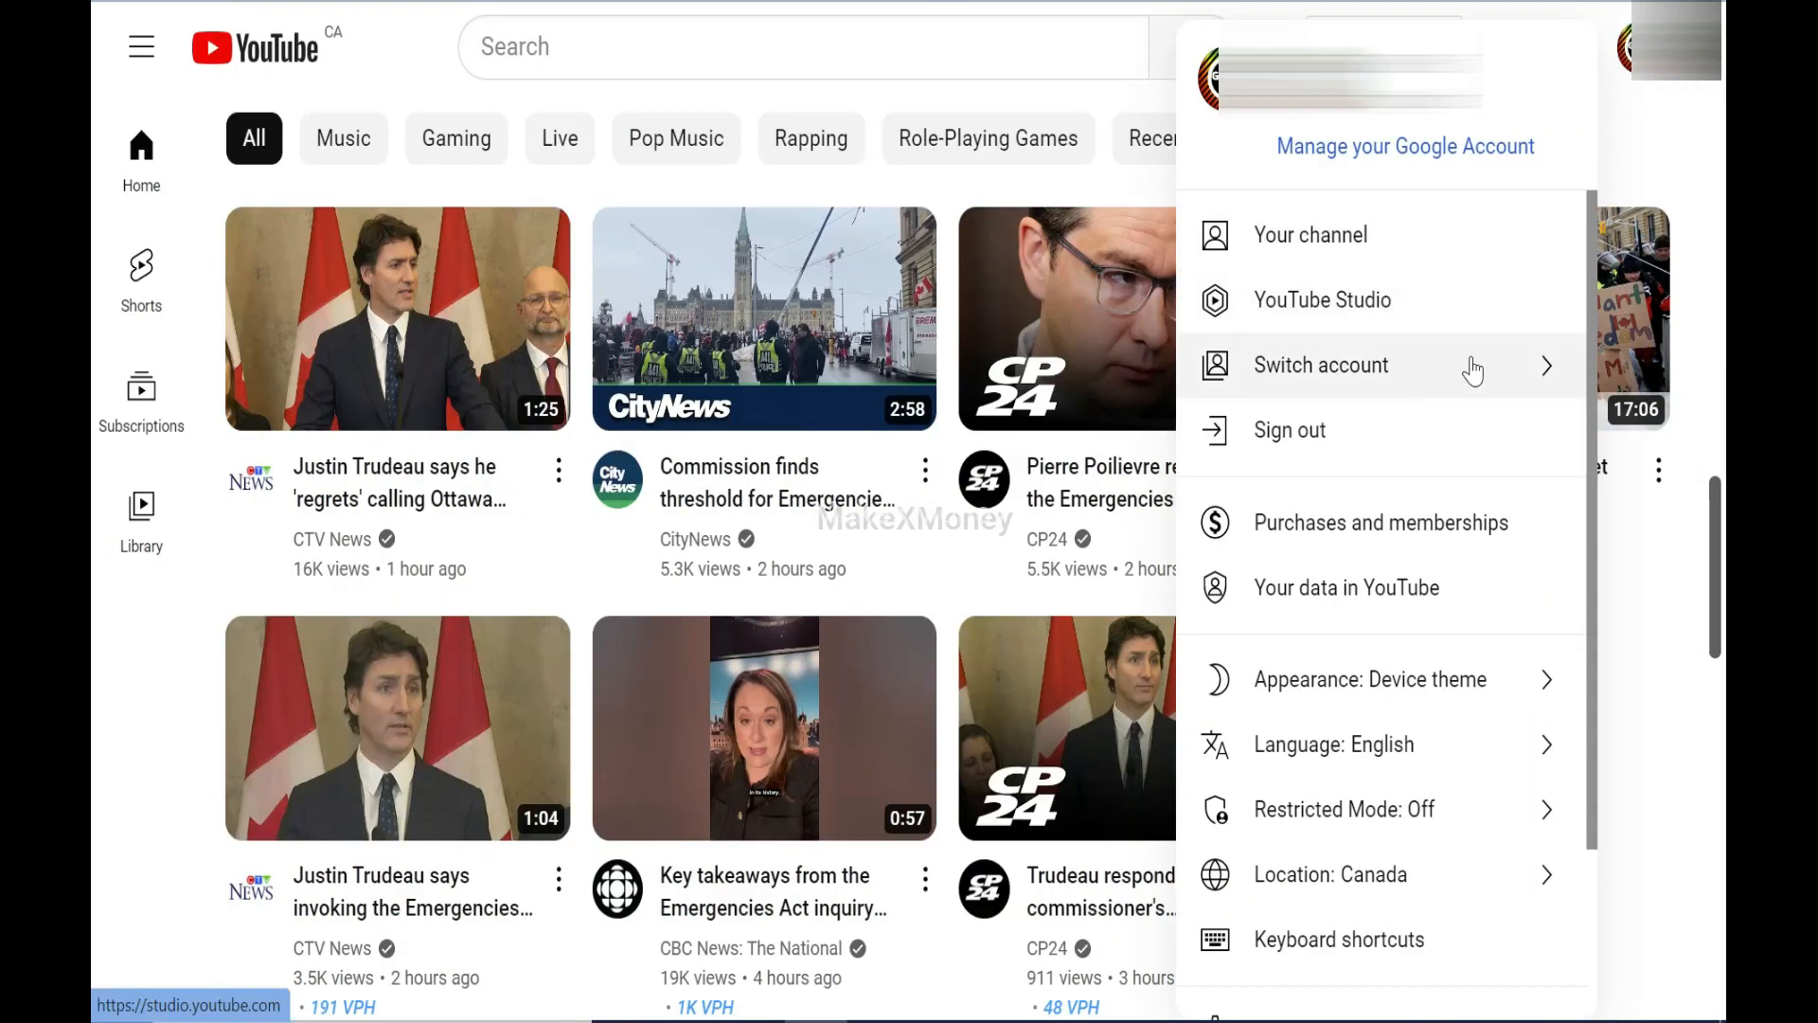
{"action": "left_click", "coordinate": [1321, 365]}
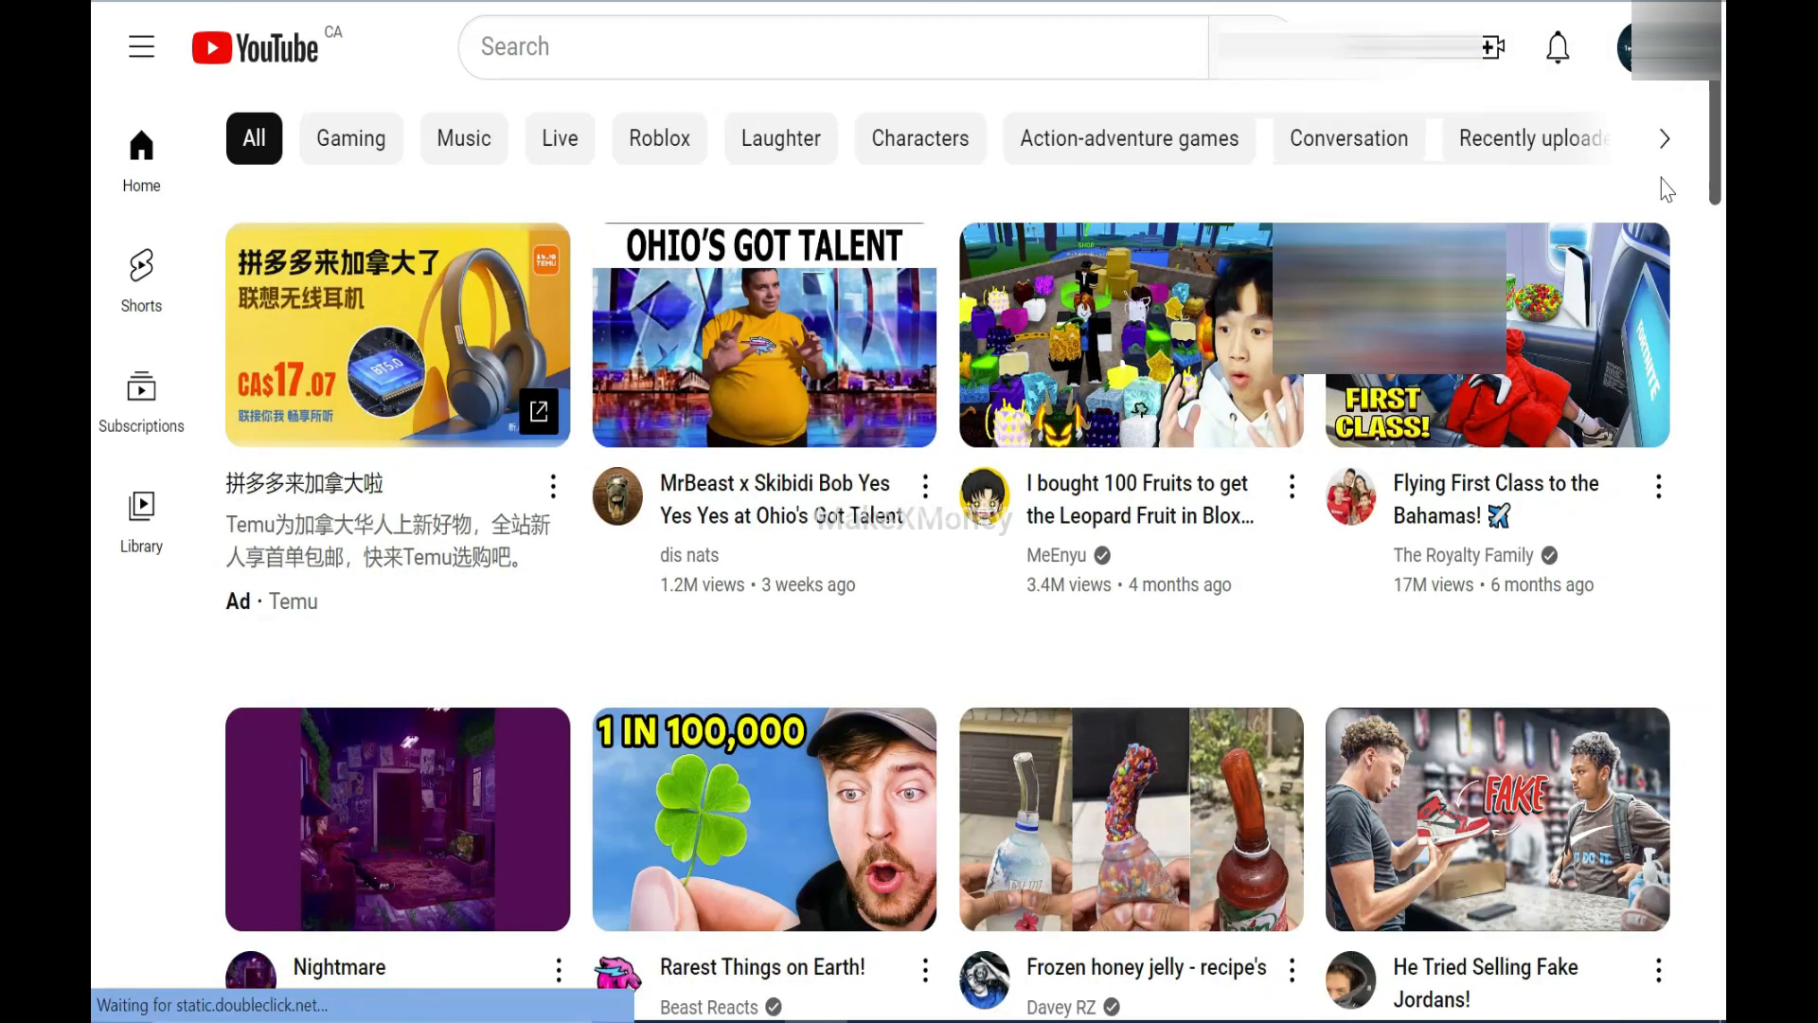
Open the TechCamp brand account's details page from YouTube account settings
{"action": "left_click", "coordinate": [1635, 47]}
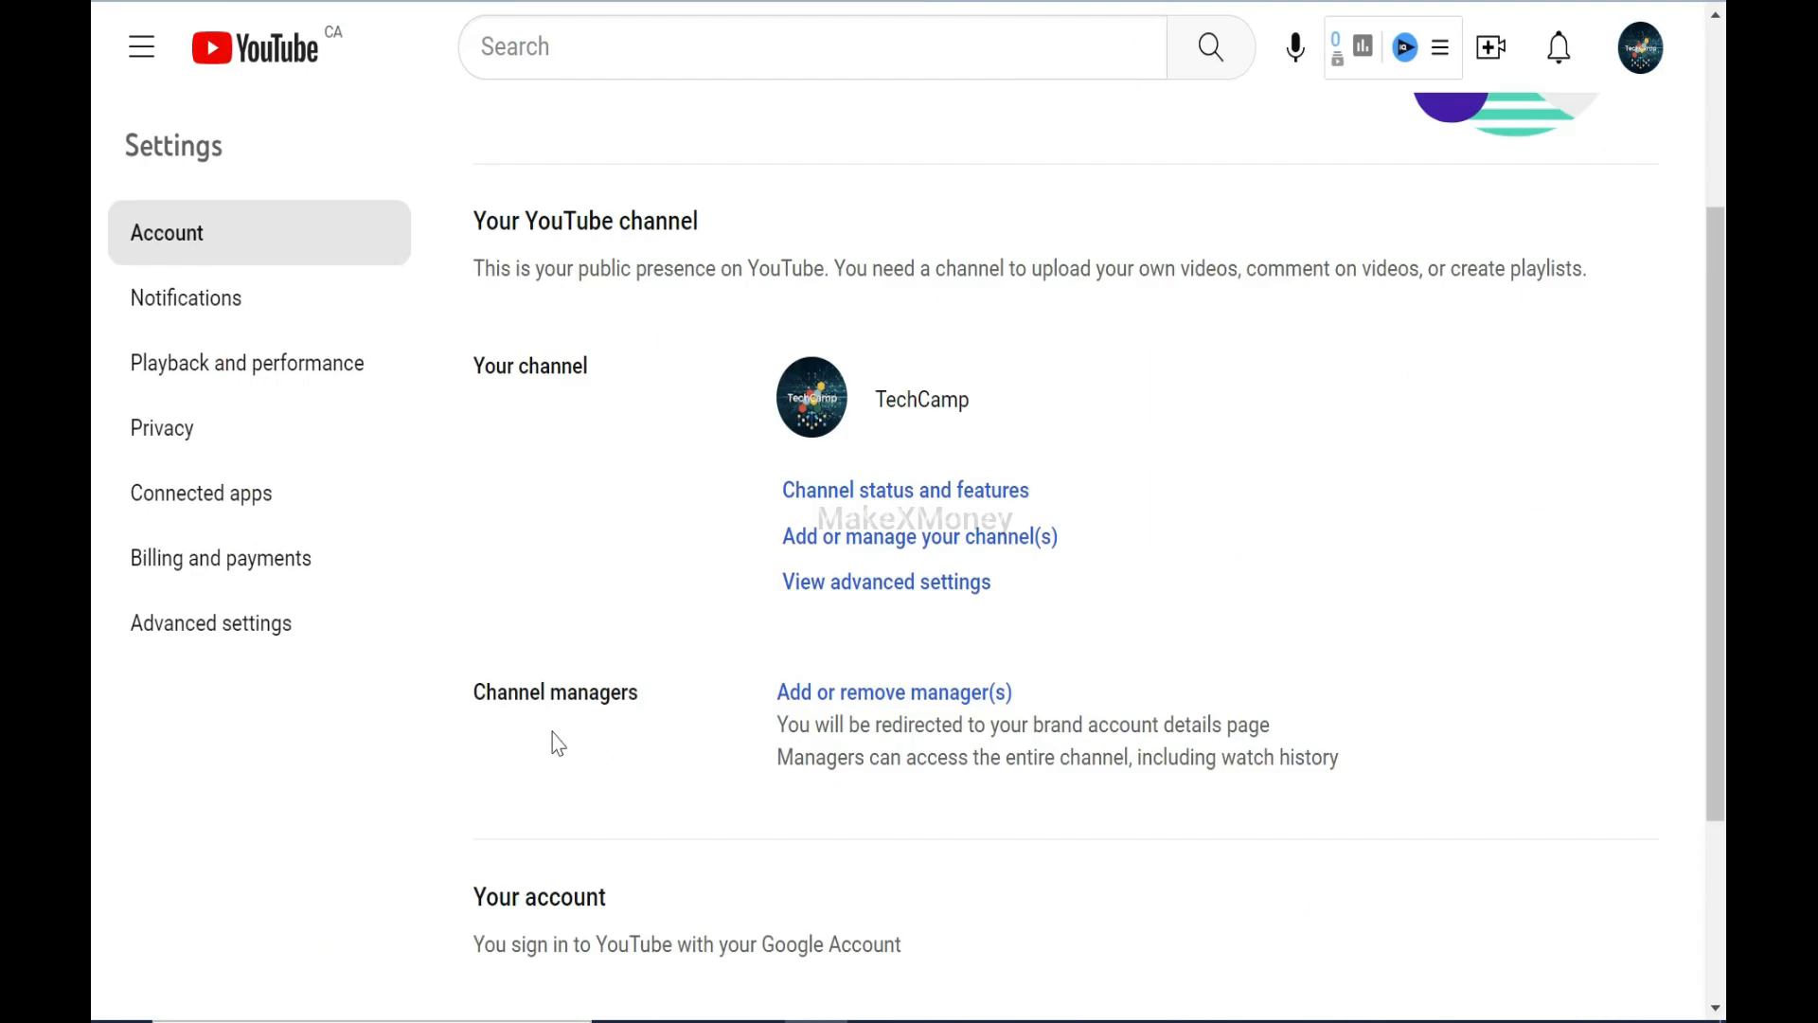
{"action": "mouse_move", "coordinate": [923, 700]}
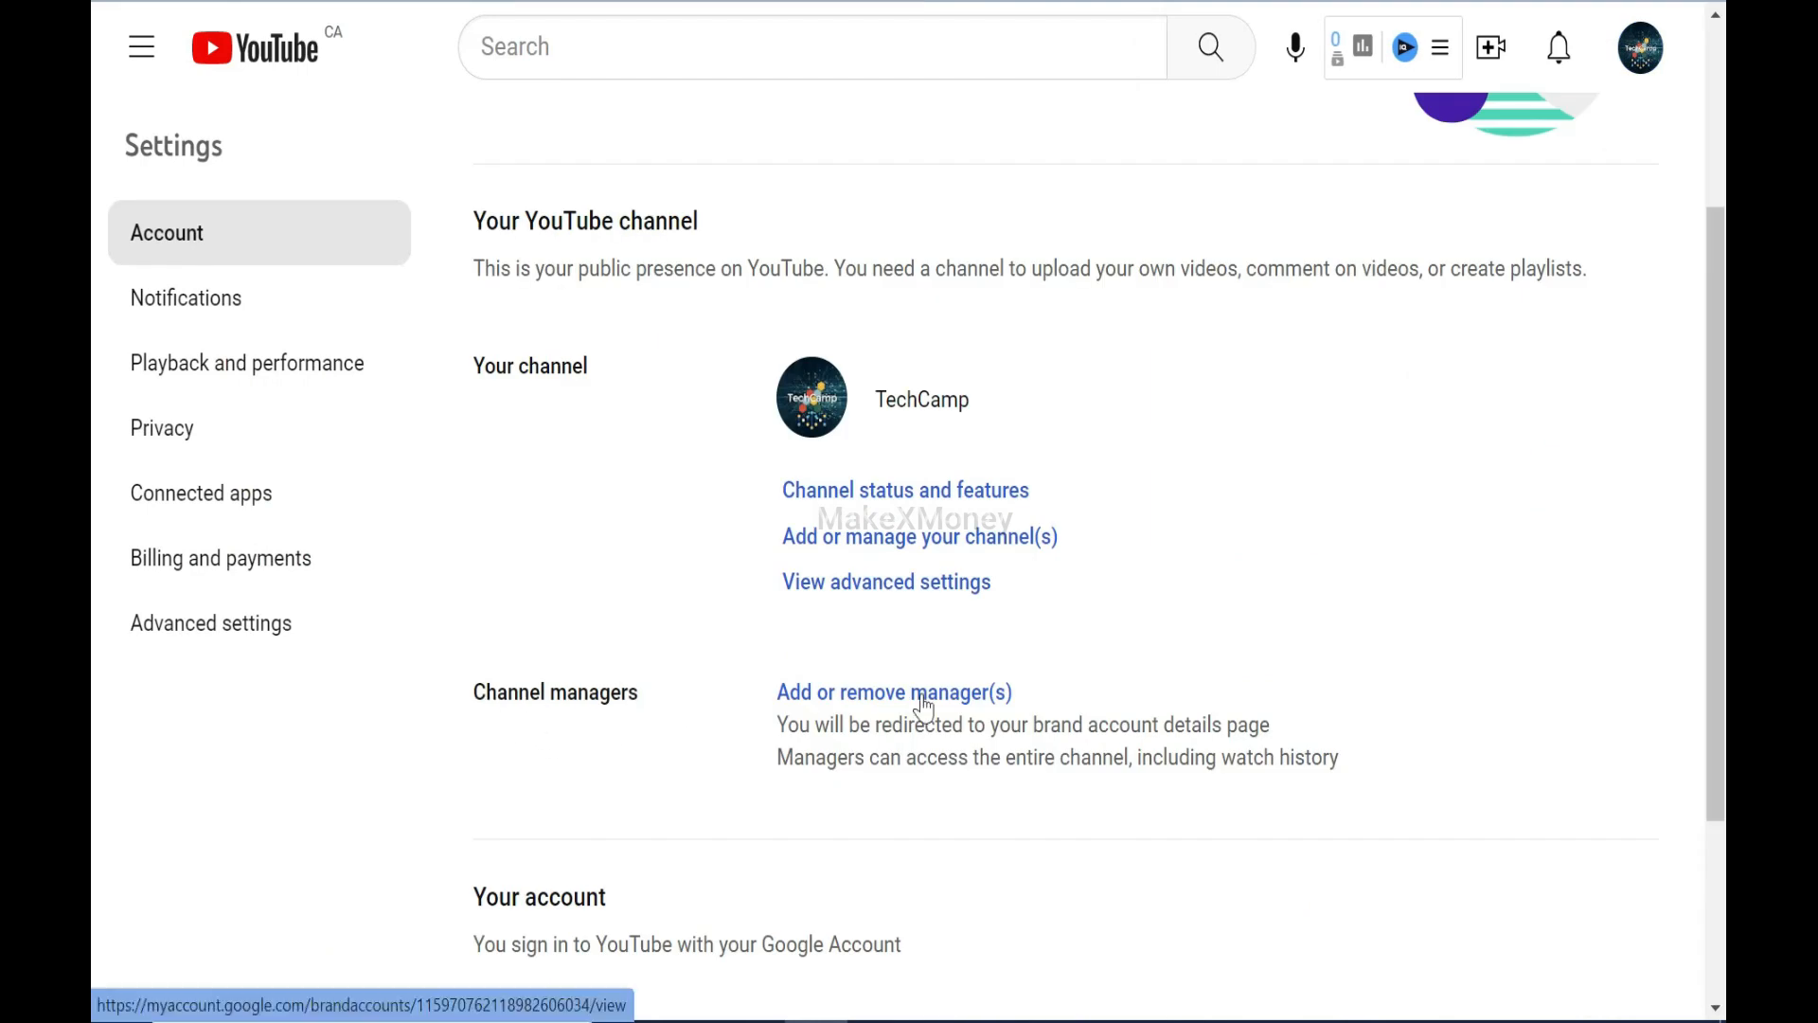
{"action": "left_click", "coordinate": [894, 692]}
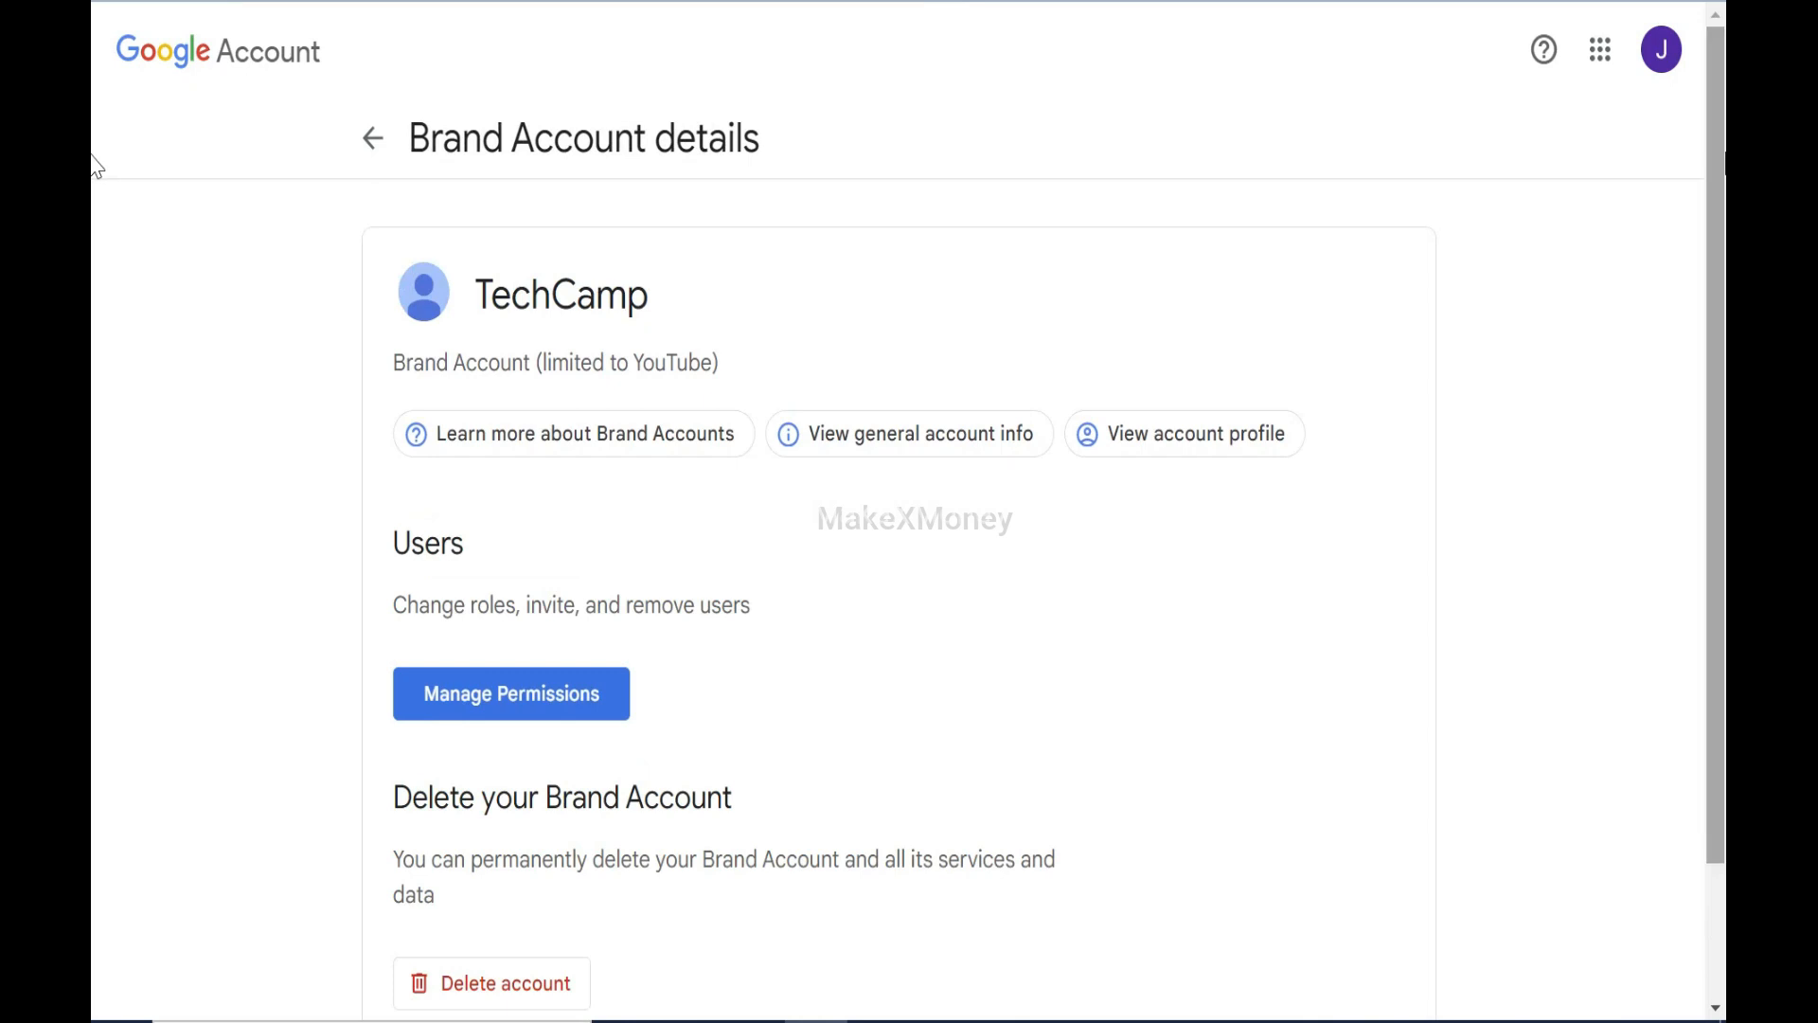
Choose Delete account and re-verify the password to reach the Delete TechCamp page
{"action": "scroll", "scroll_direction": "down", "scroll_amount": 3}
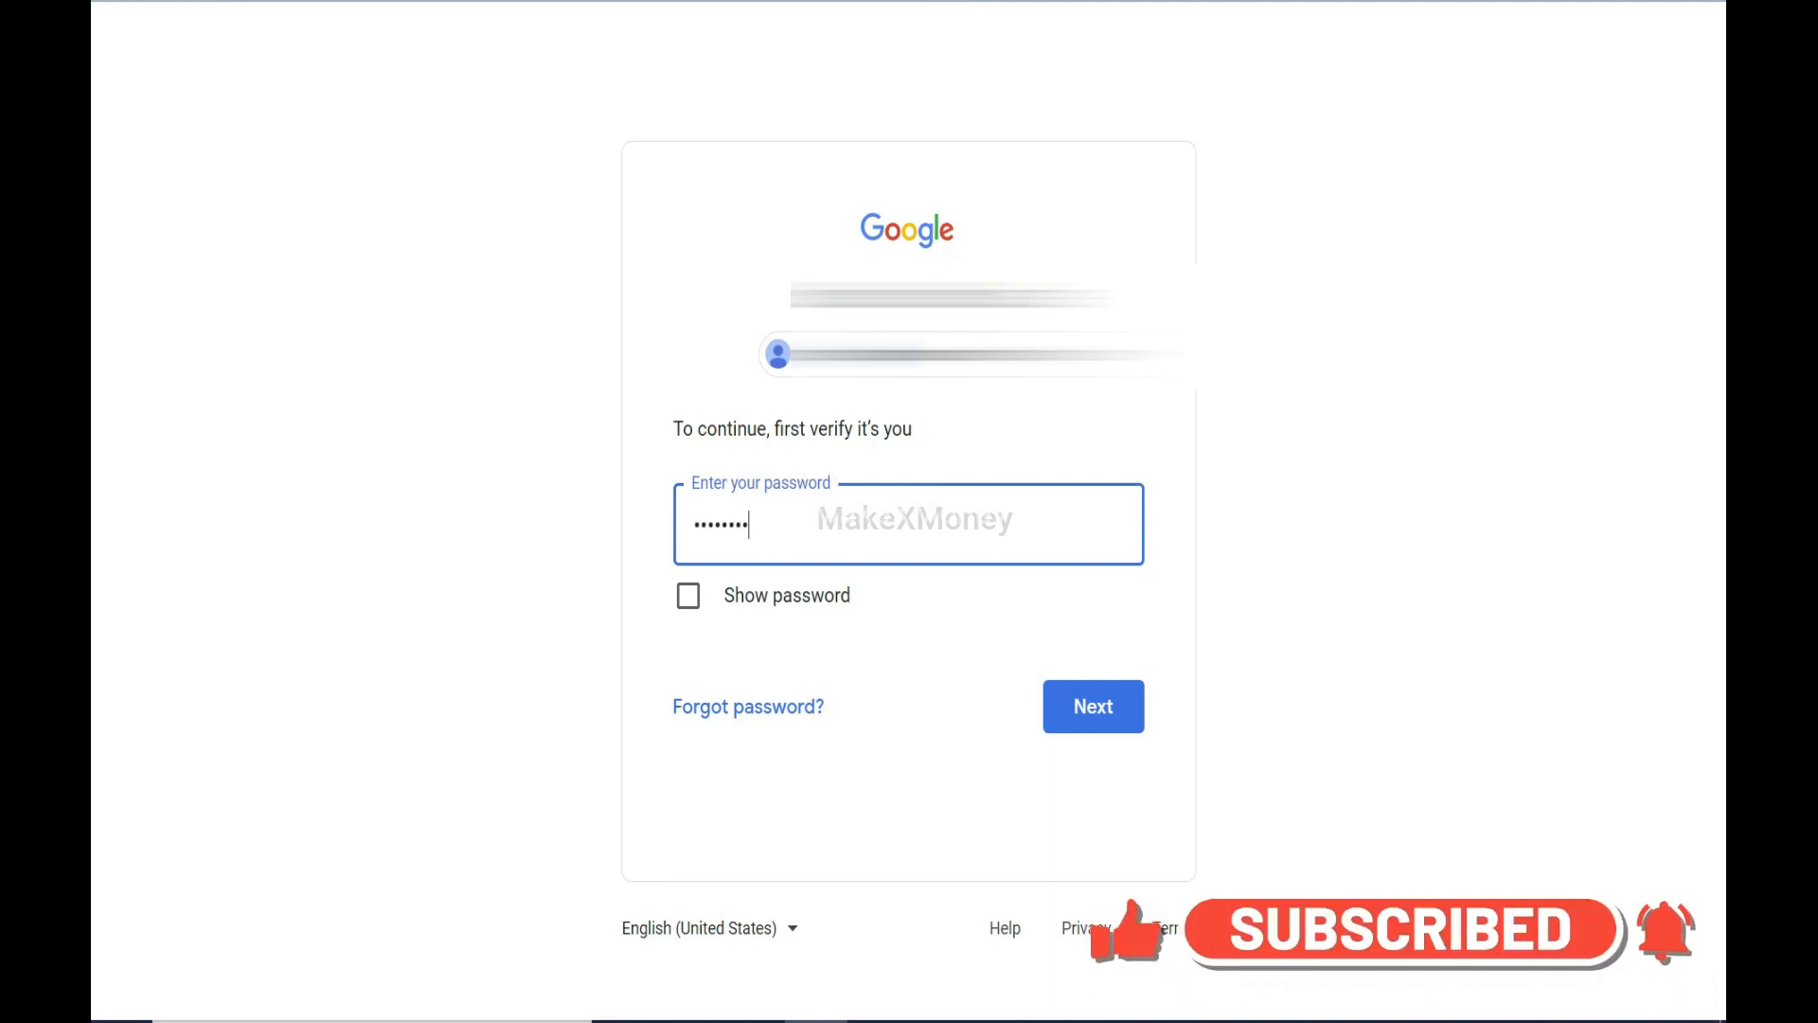
{"action": "left_click", "coordinate": [1093, 706]}
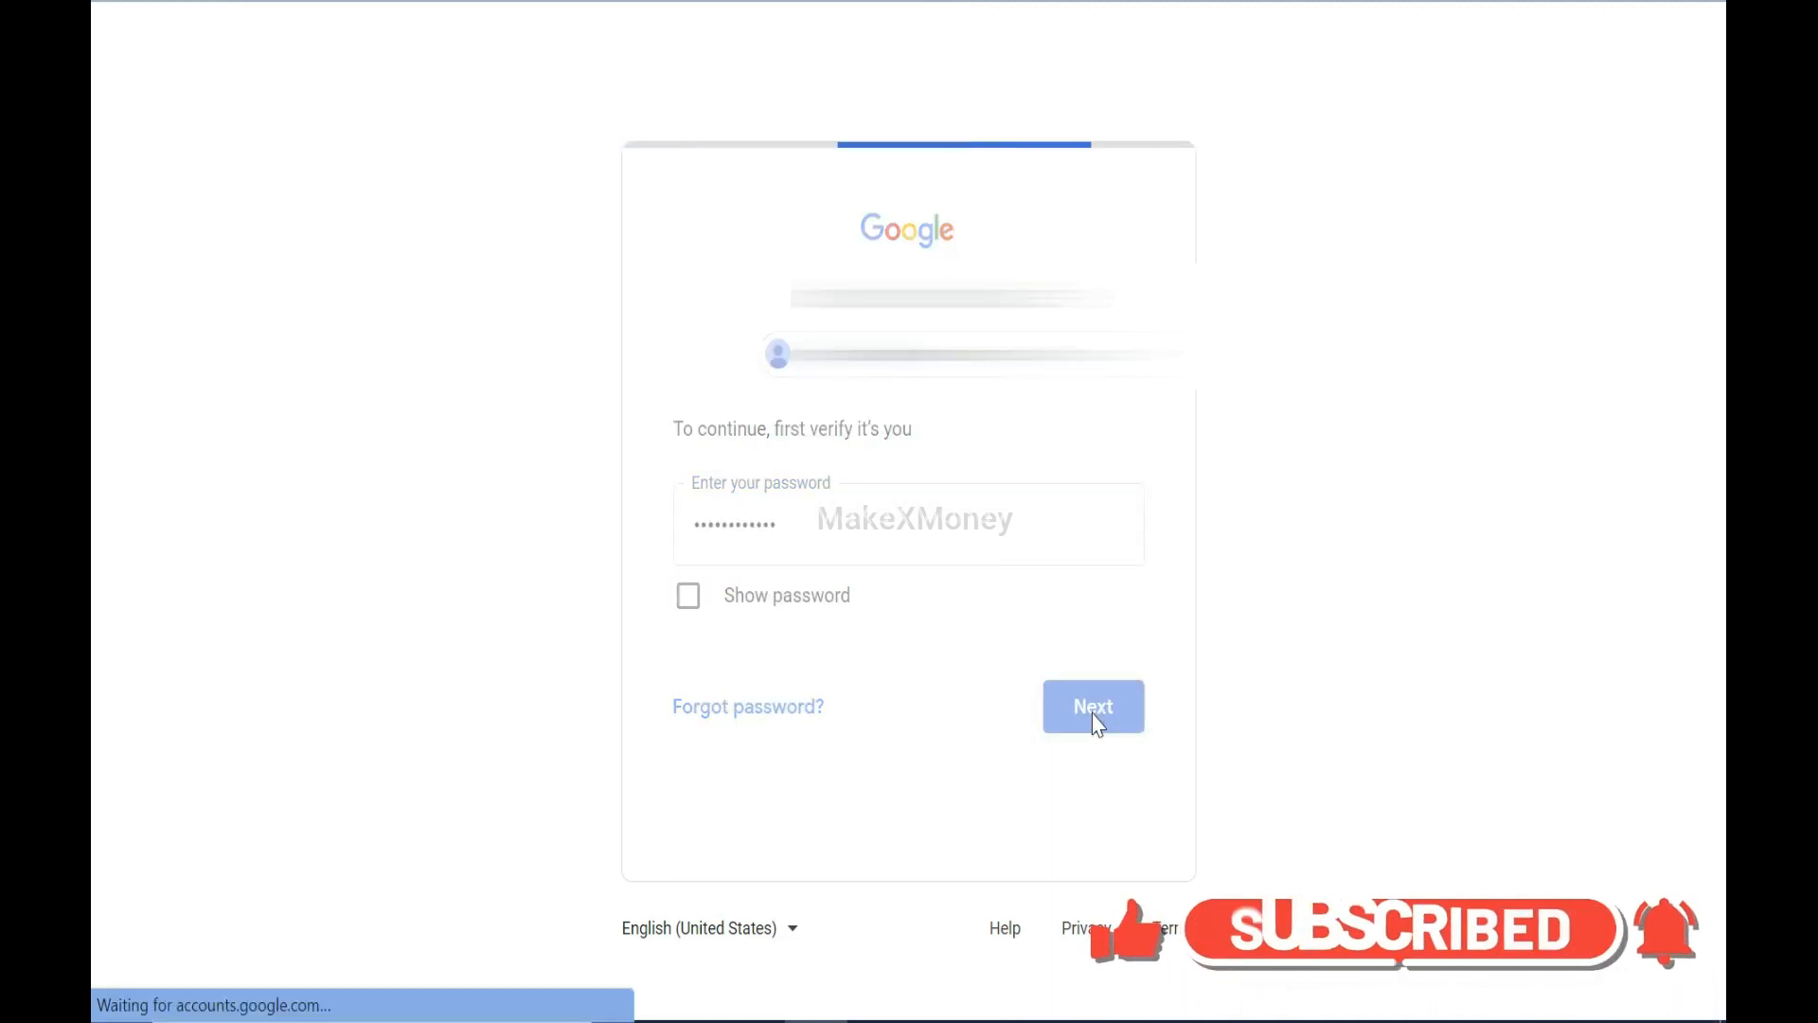
{"action": "left_click", "coordinate": [1094, 706]}
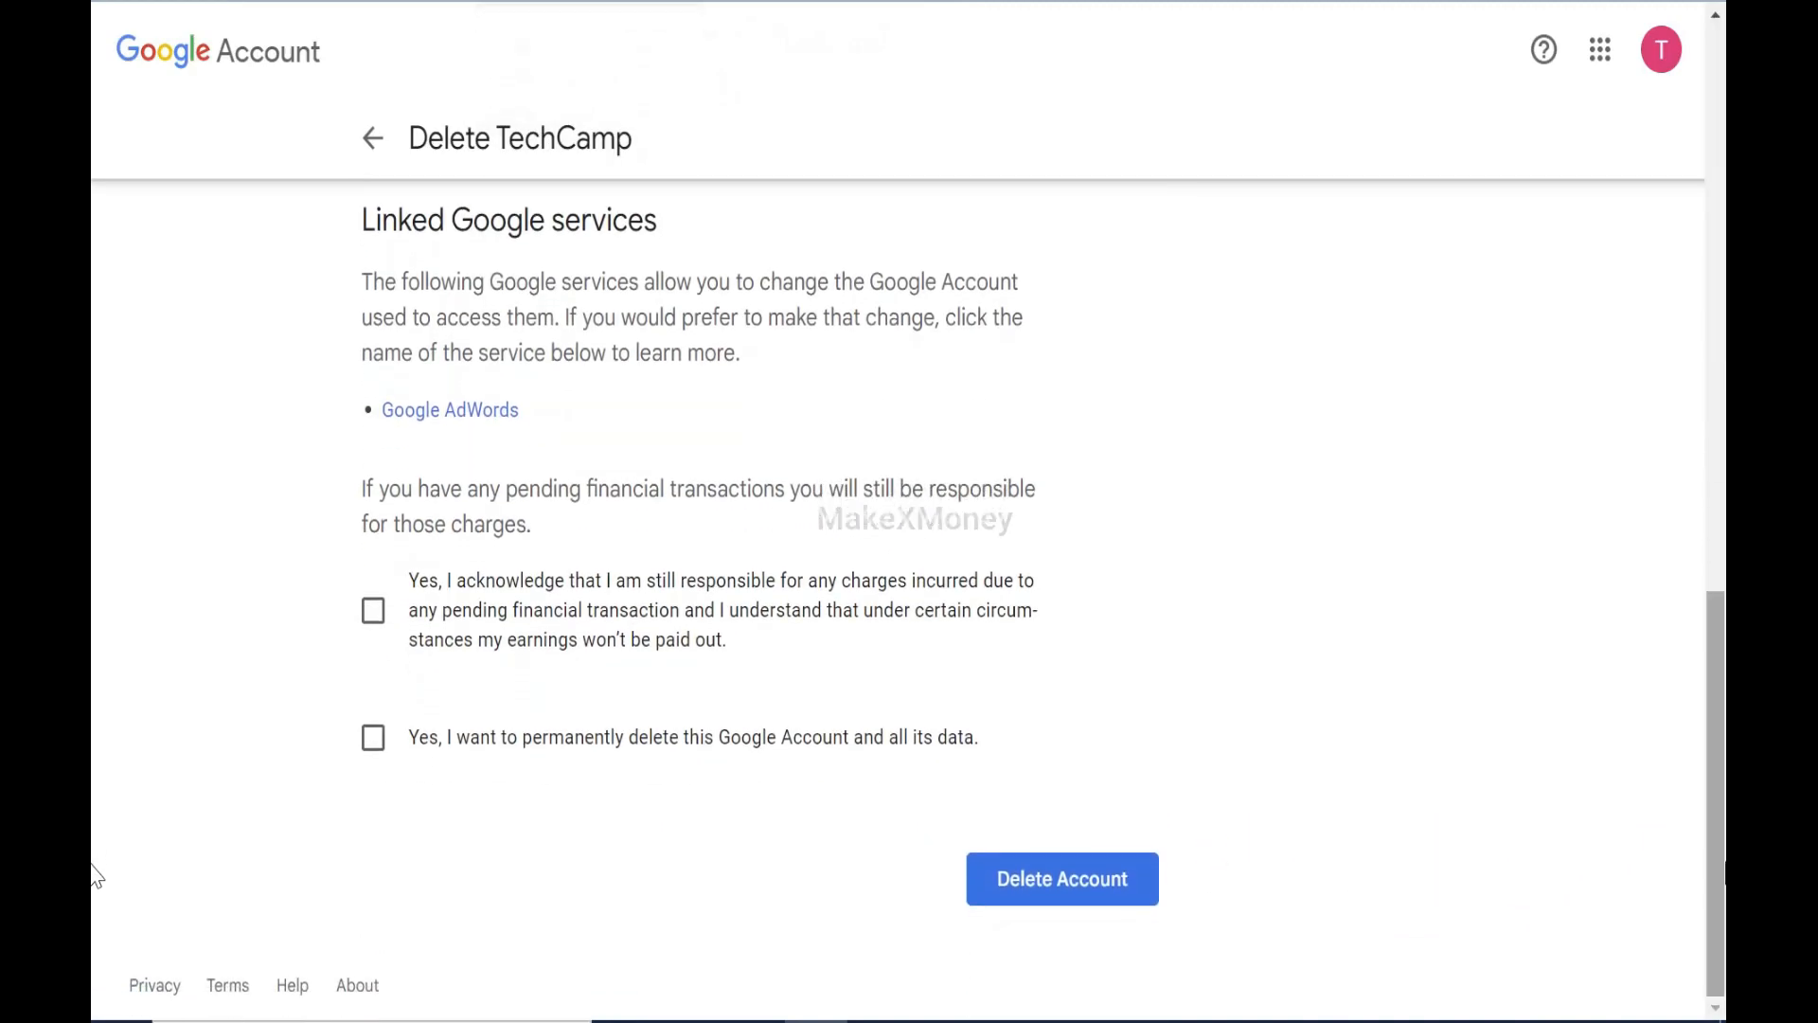
{"action": "mouse_move", "coordinate": [568, 646]}
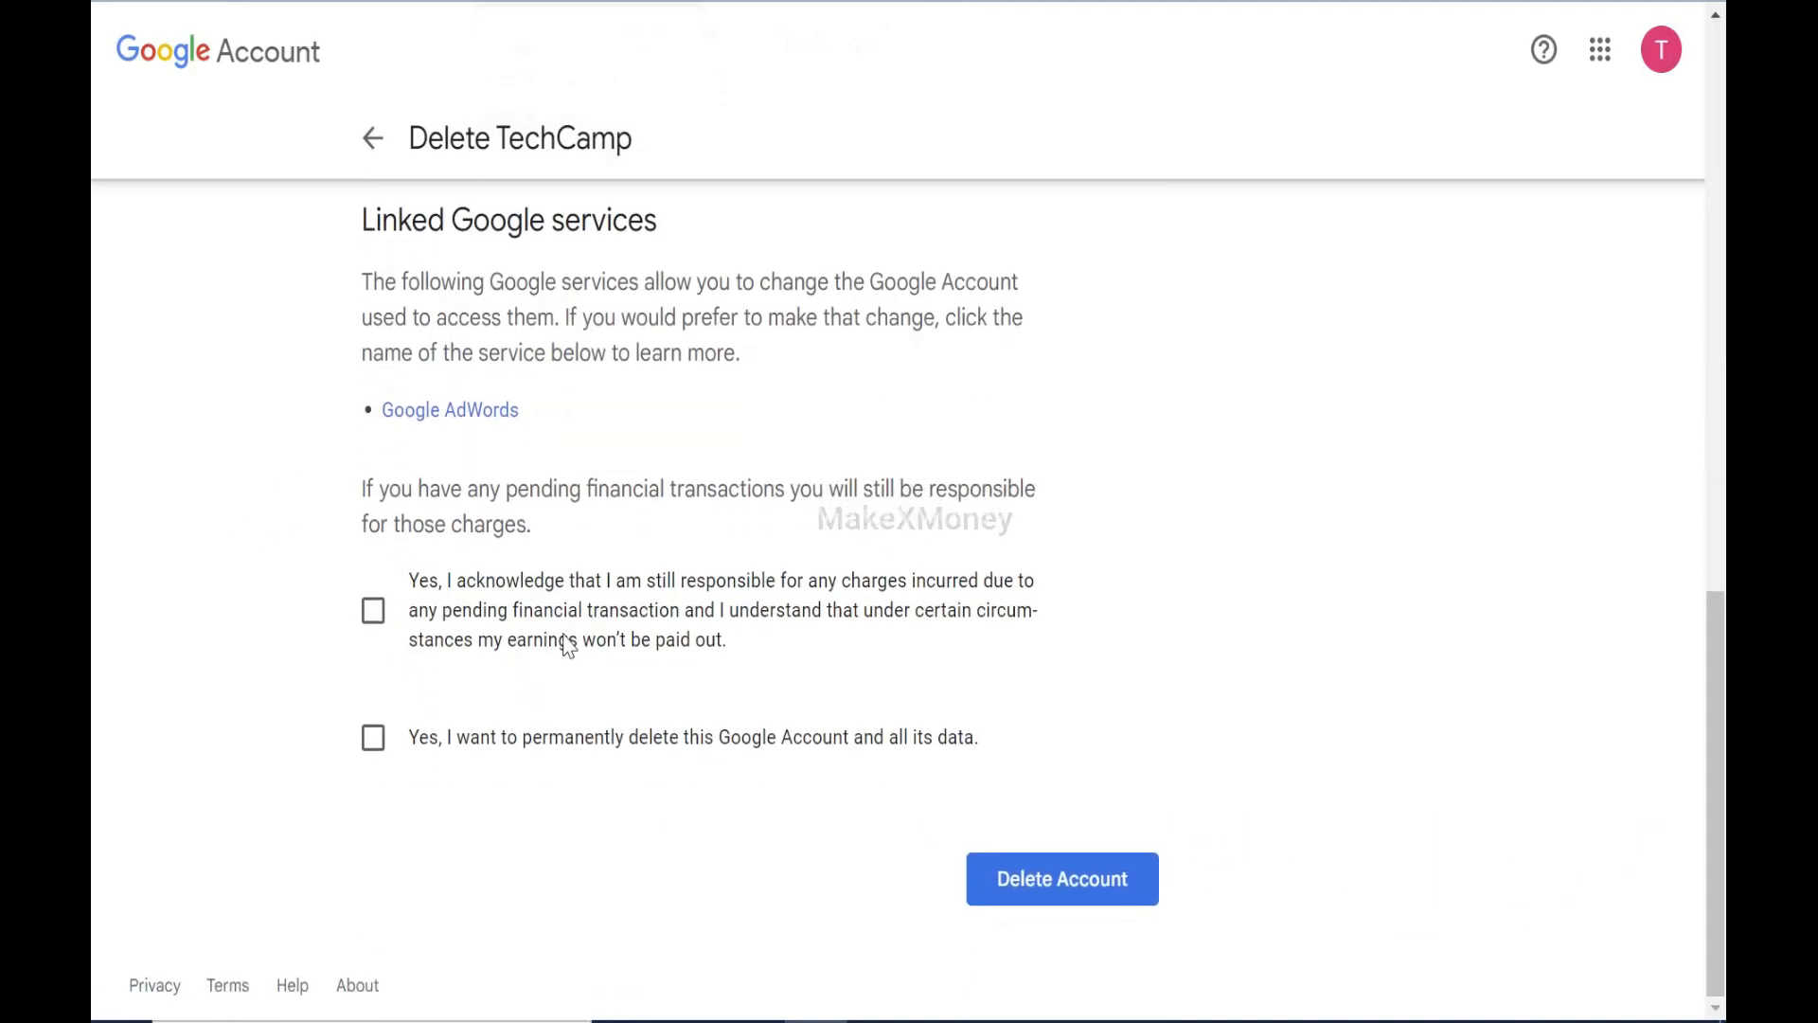
Accept both acknowledgements, delete the TechCamp account, and view Deleted accounts
{"action": "left_click", "coordinate": [373, 610]}
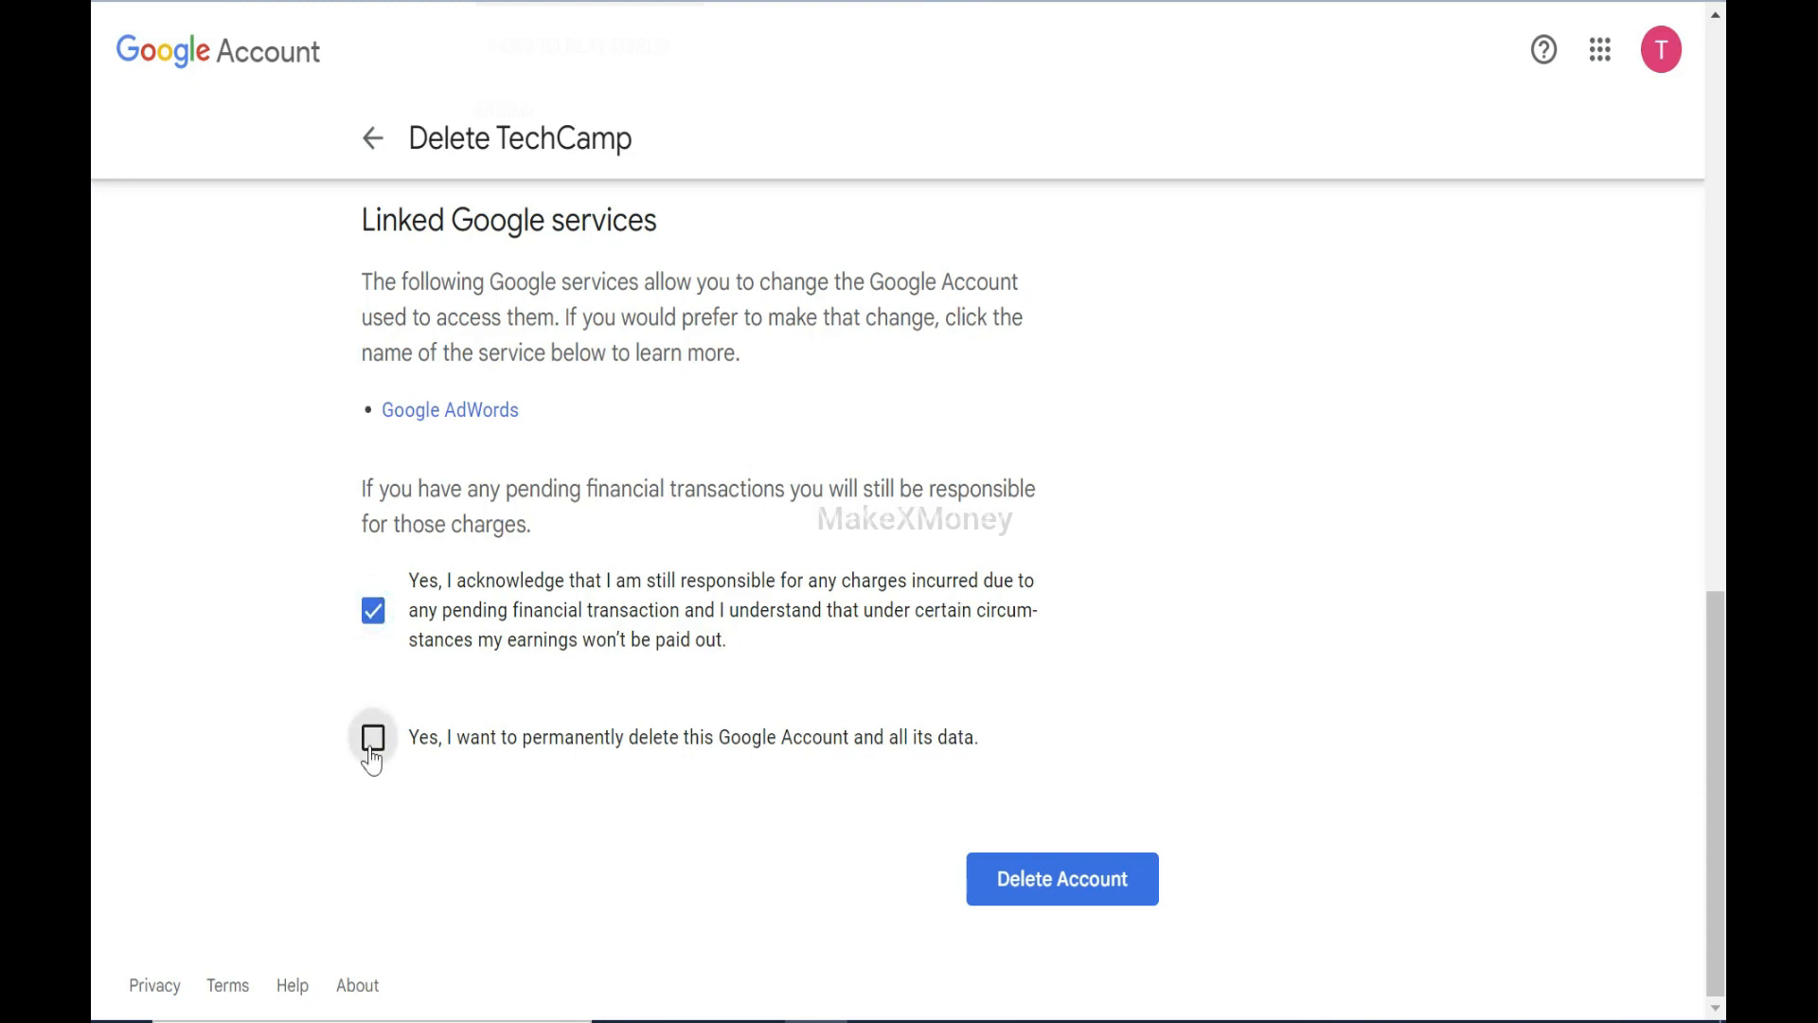
{"action": "left_click", "coordinate": [373, 738]}
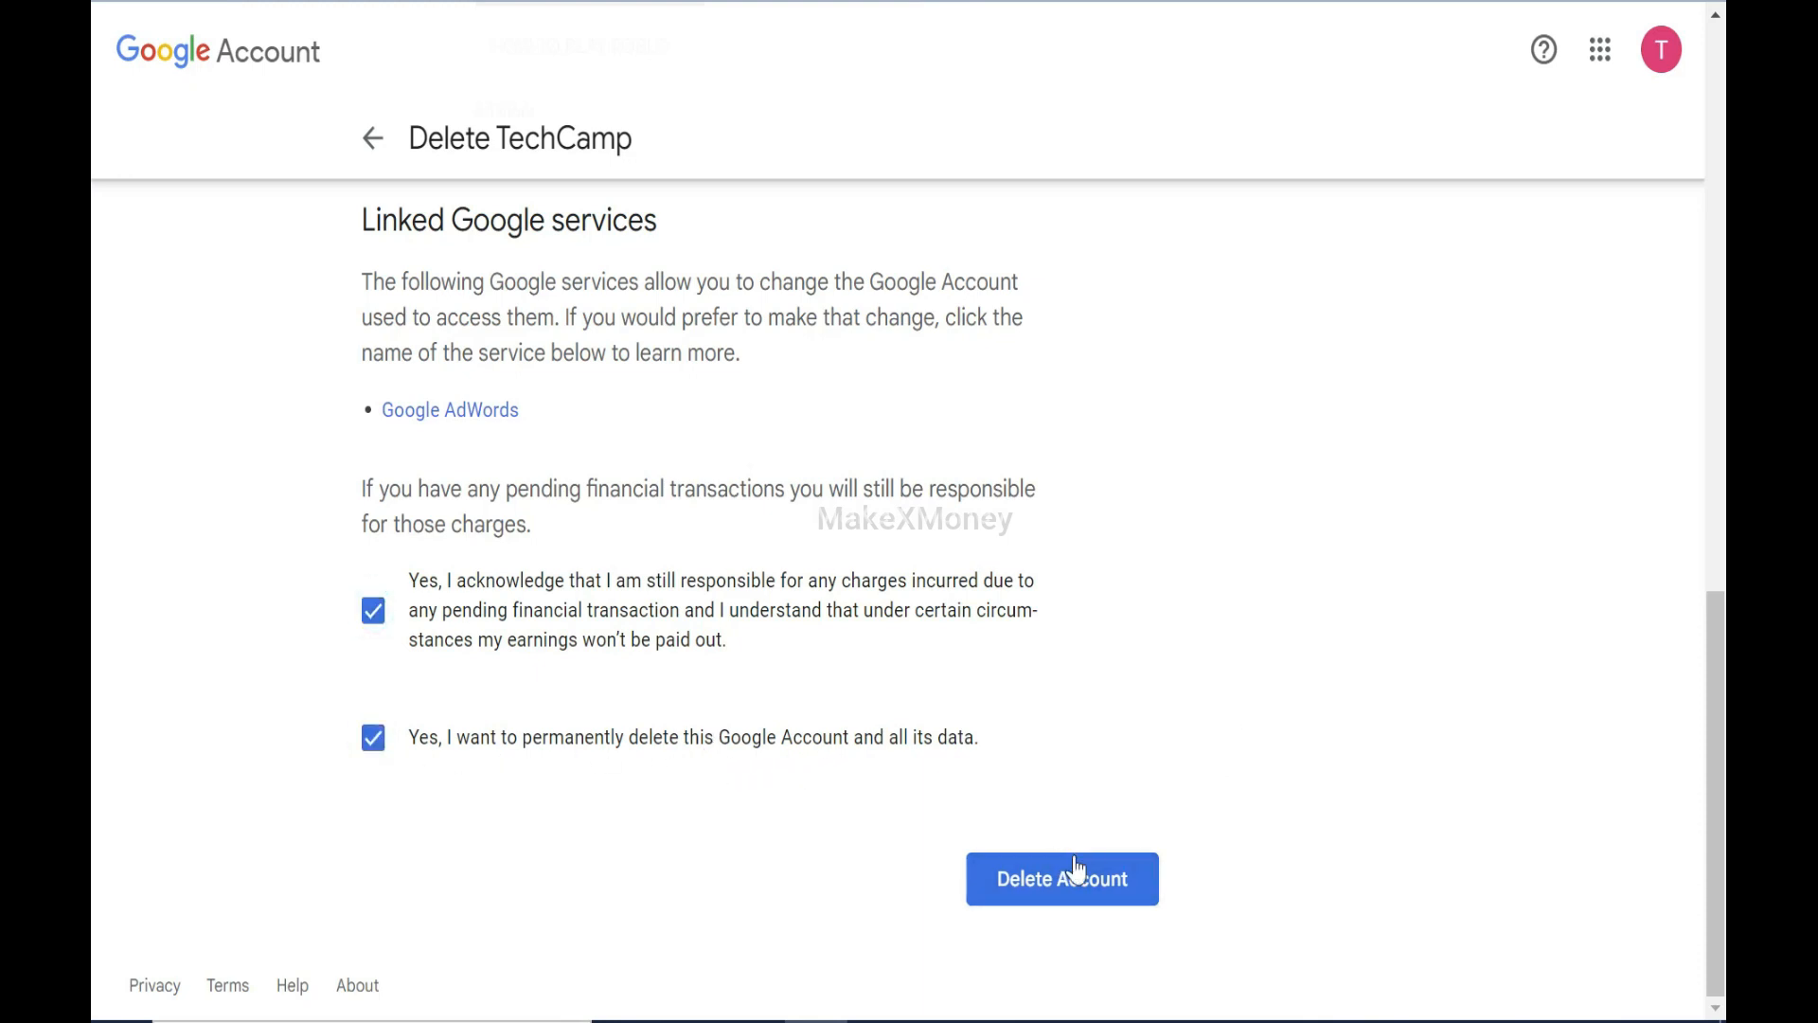
{"action": "left_click", "coordinate": [1062, 878]}
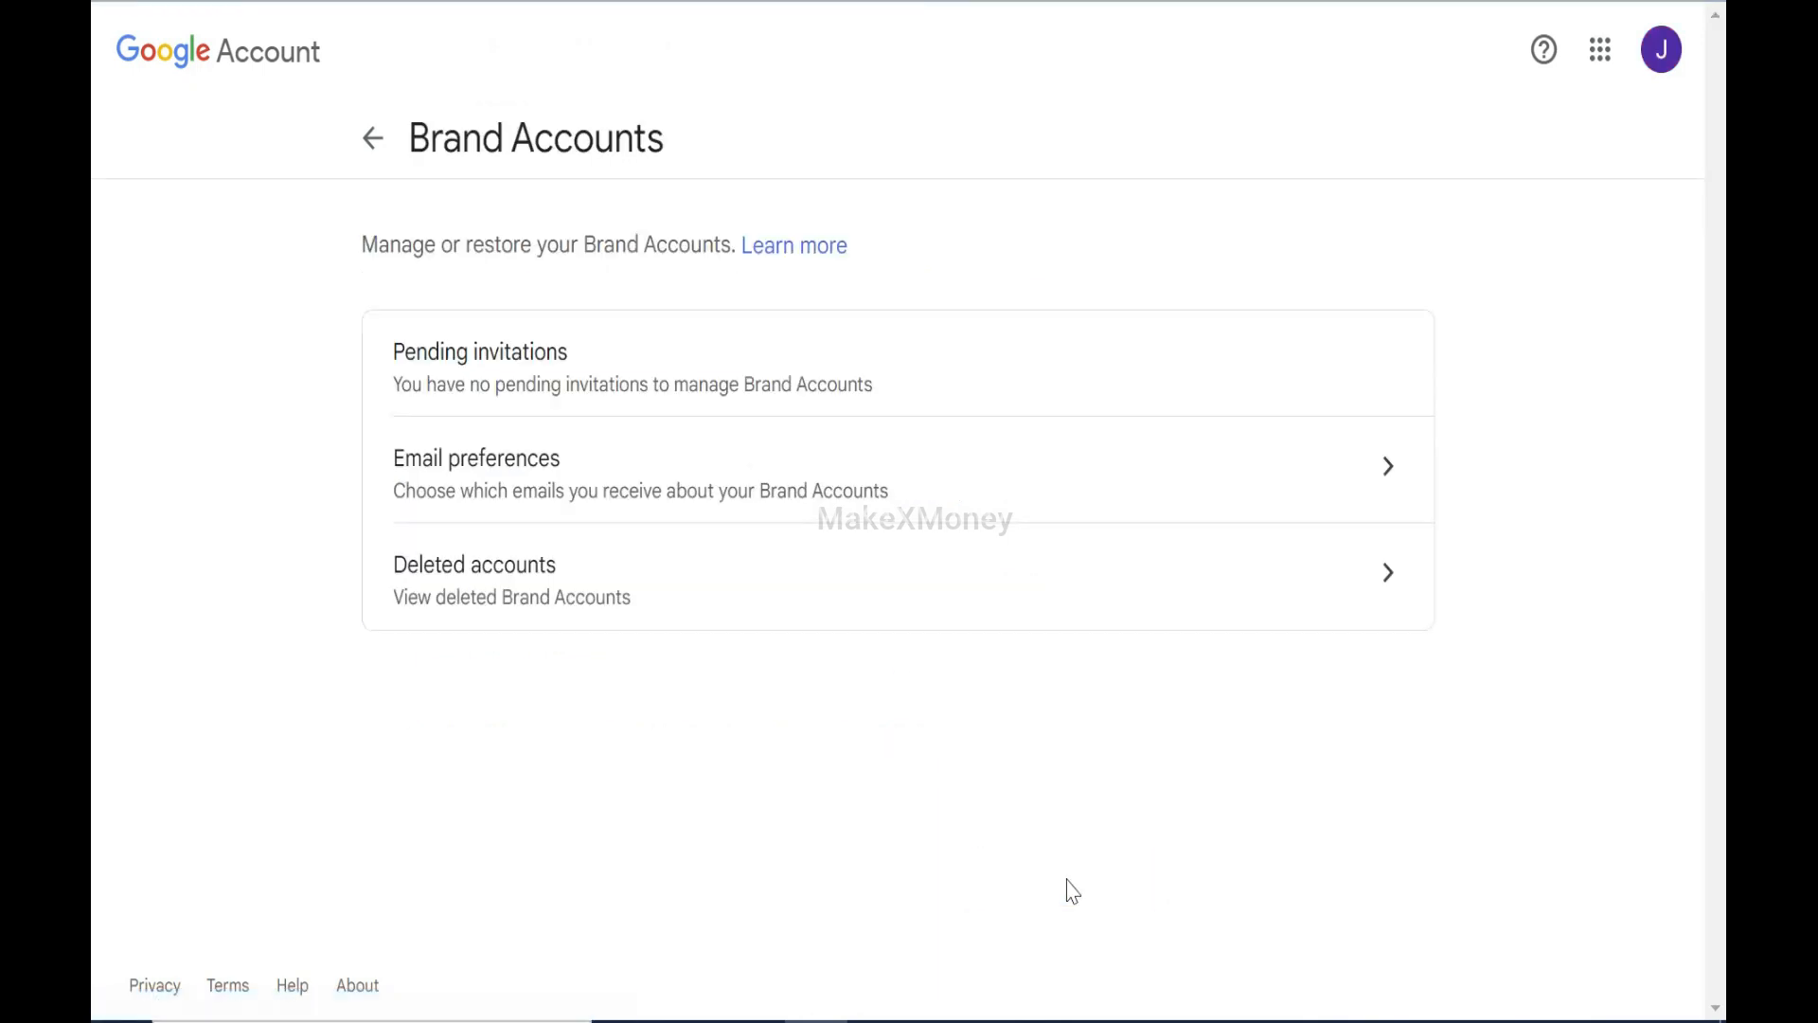
{"action": "mouse_move", "coordinate": [1391, 578]}
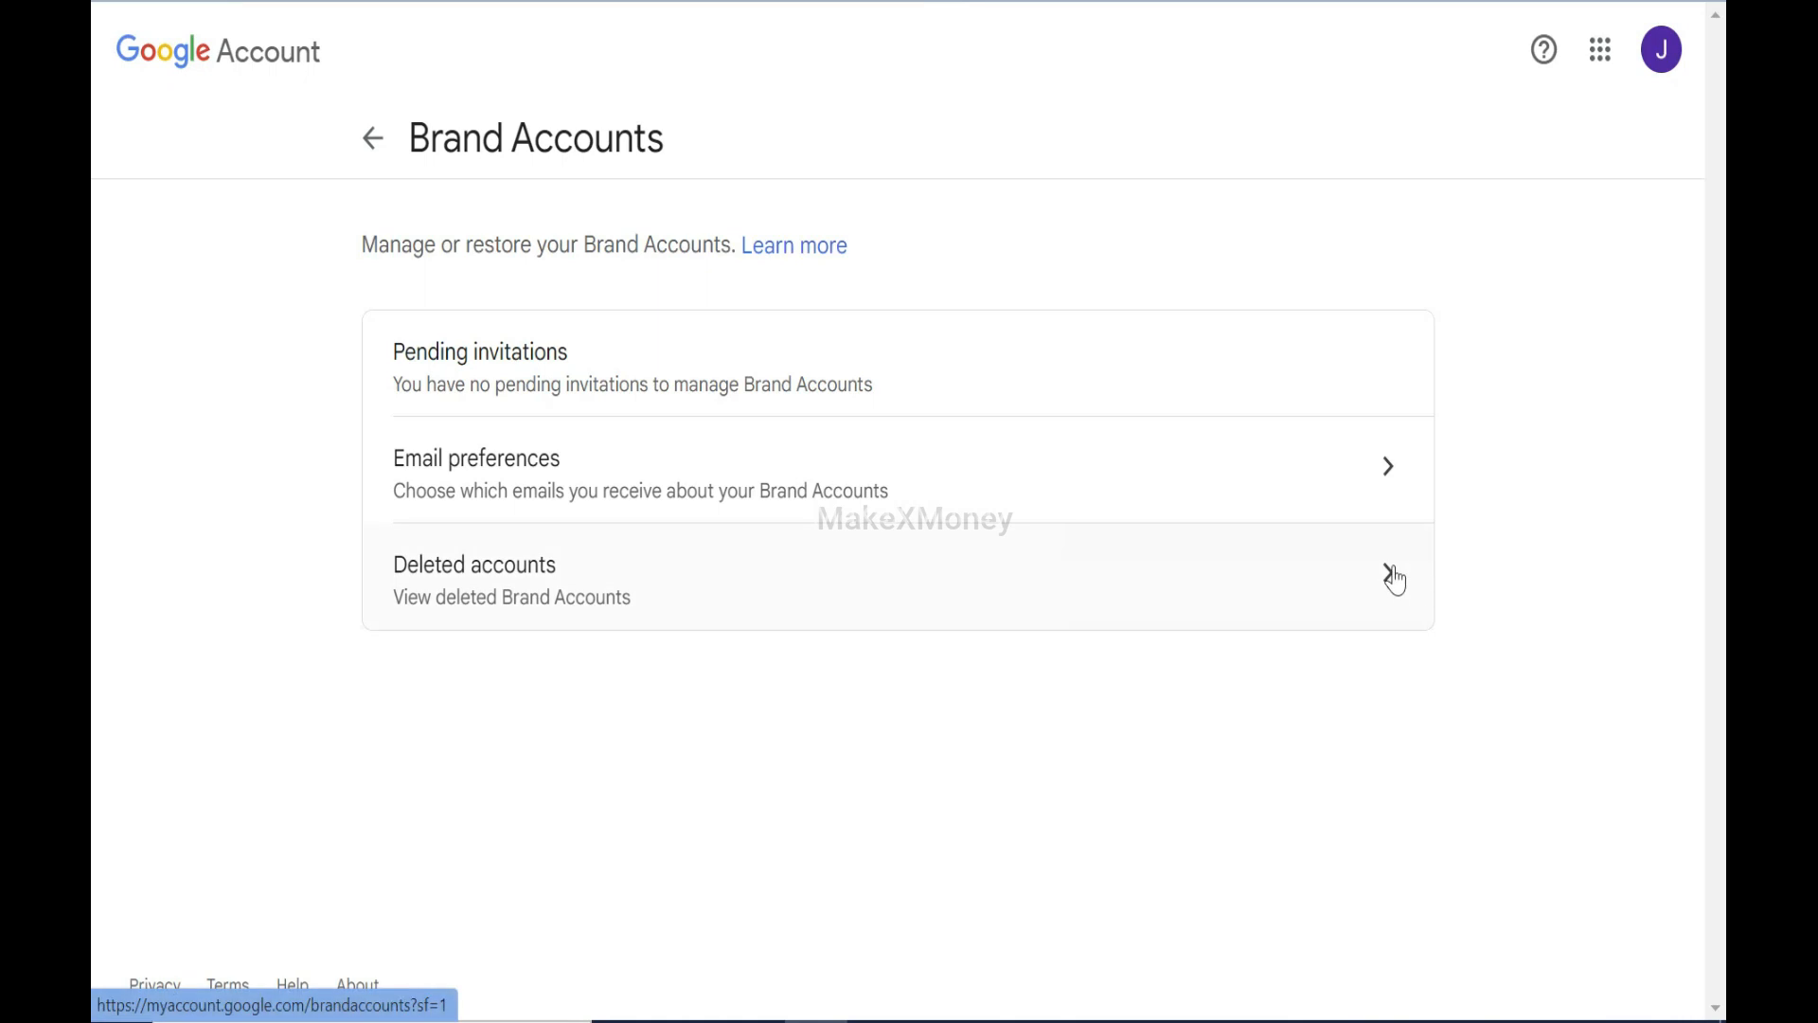
{"action": "left_click", "coordinate": [474, 564]}
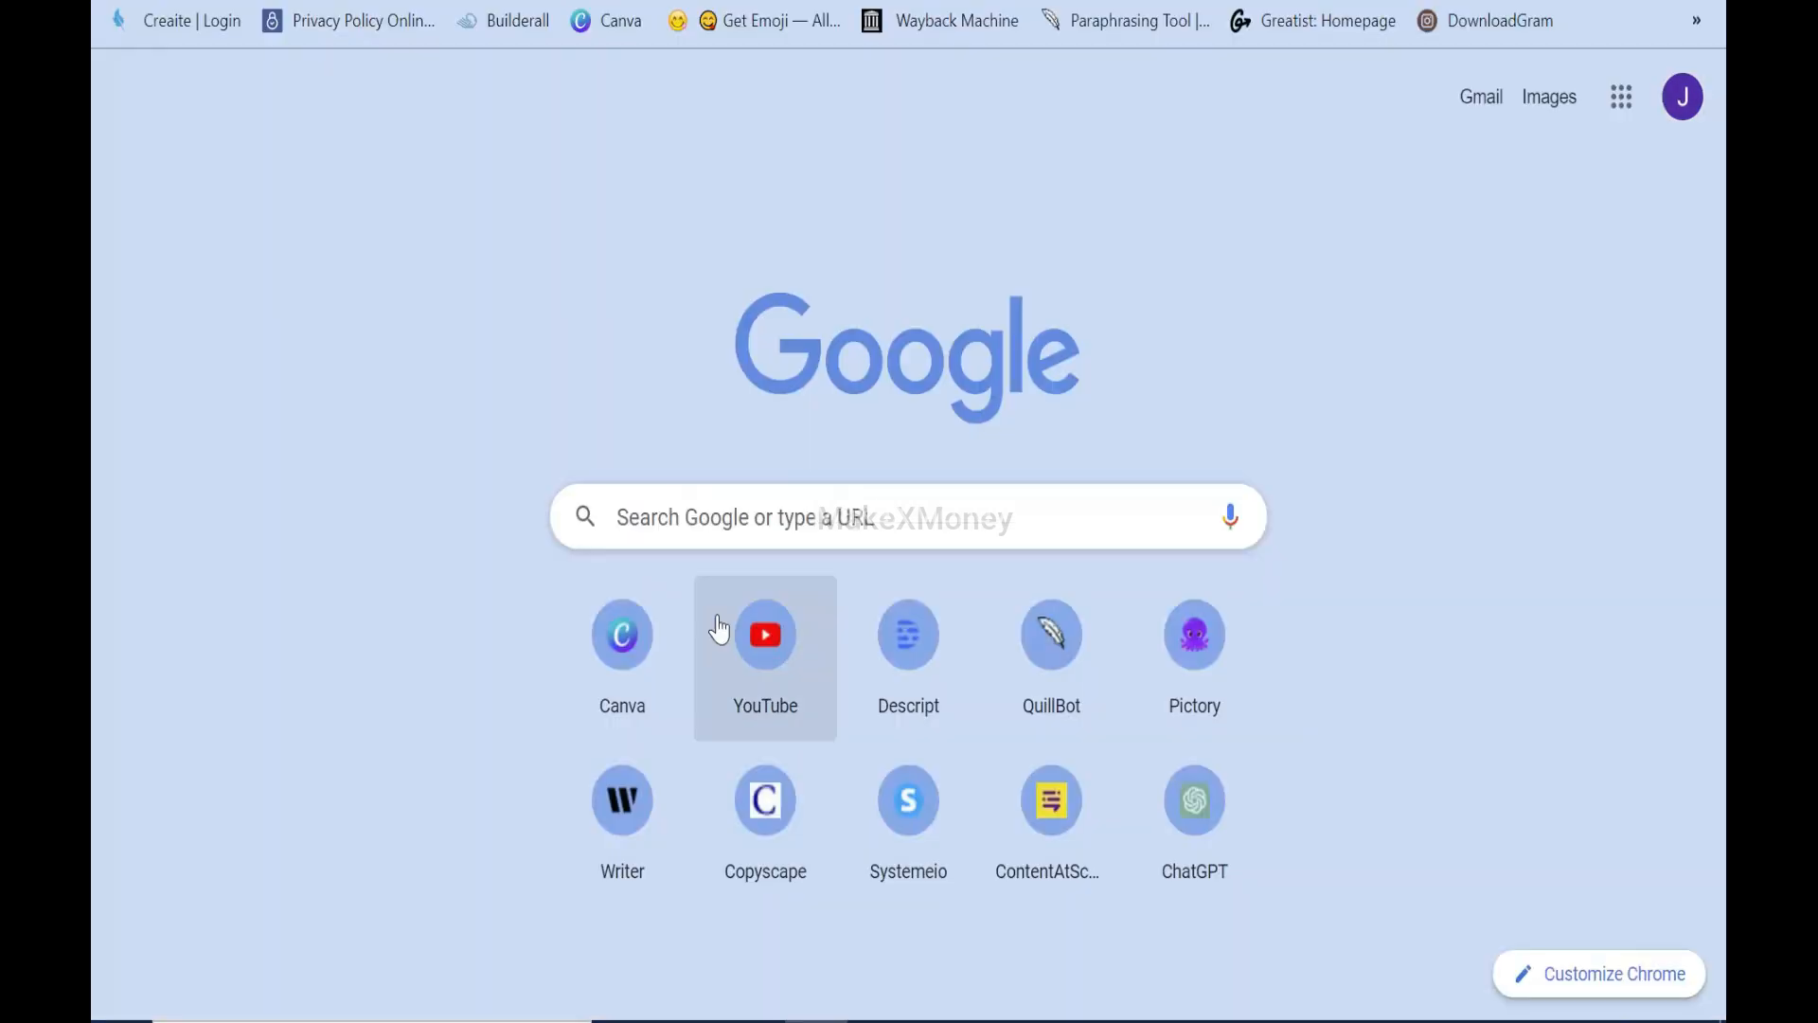
Return to YouTube and check the account switcher for the remaining channels
{"action": "left_click", "coordinate": [766, 634]}
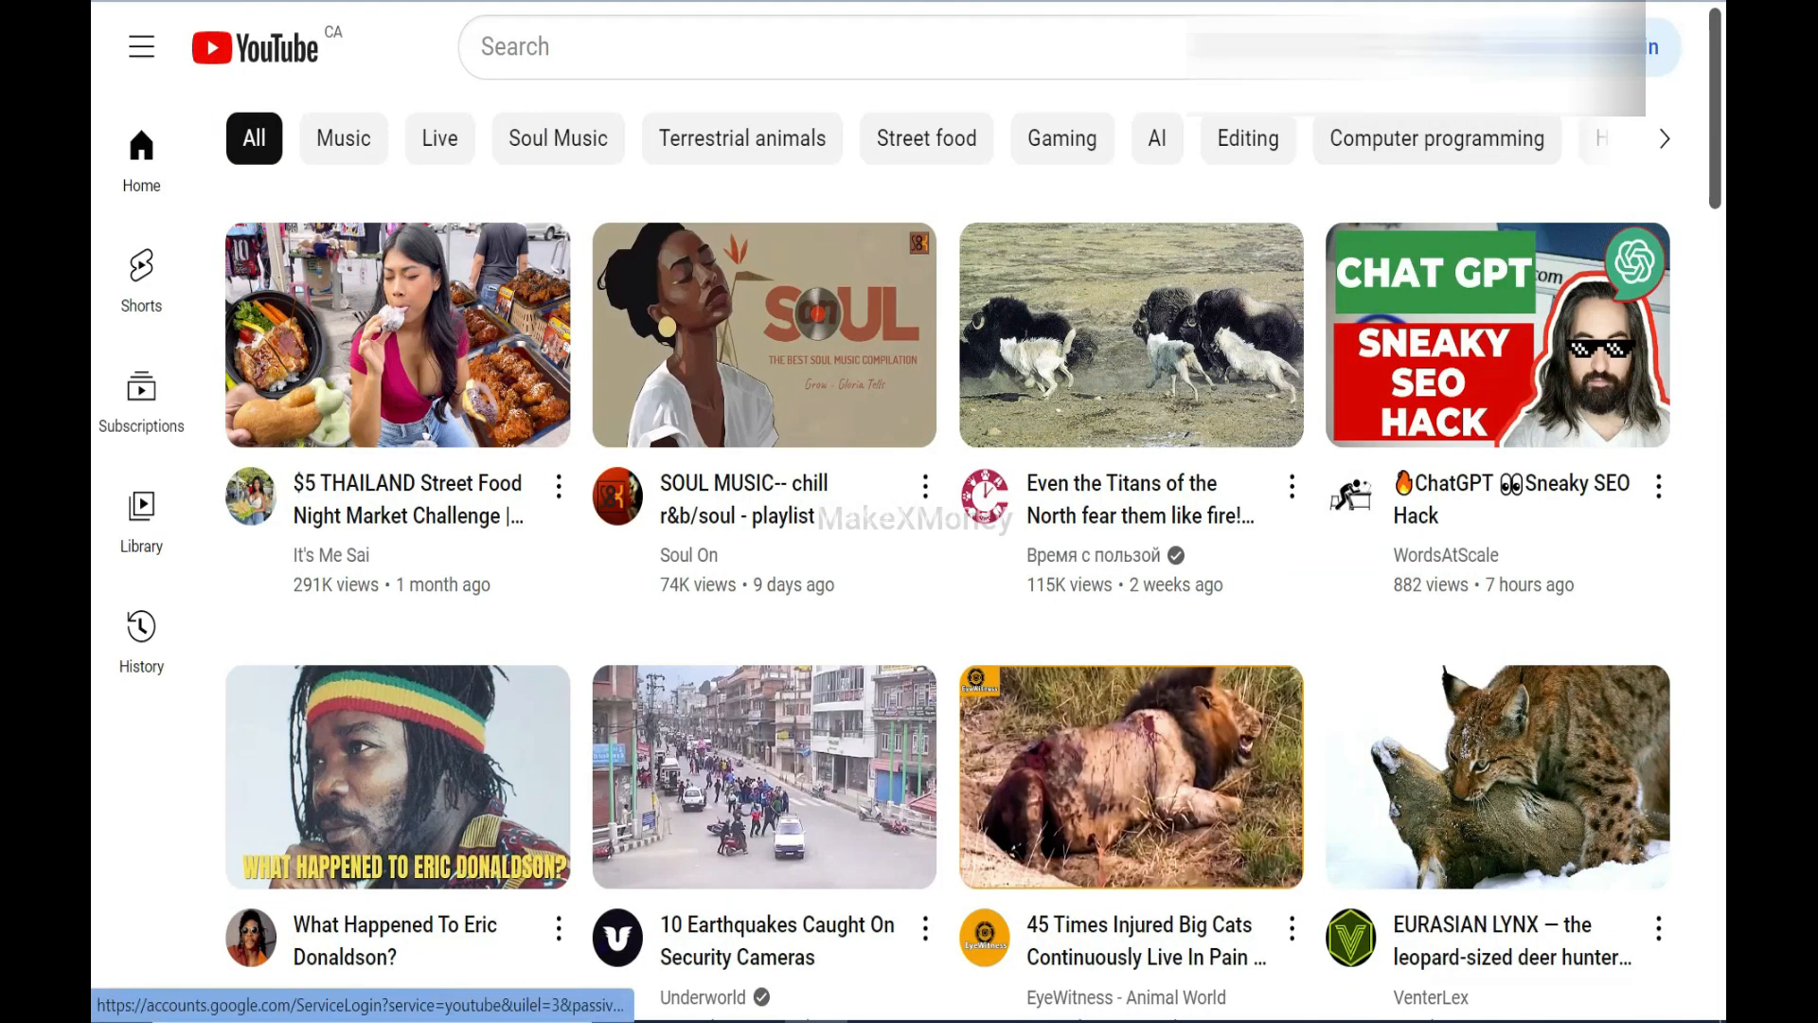
{"action": "left_click", "coordinate": [1656, 41]}
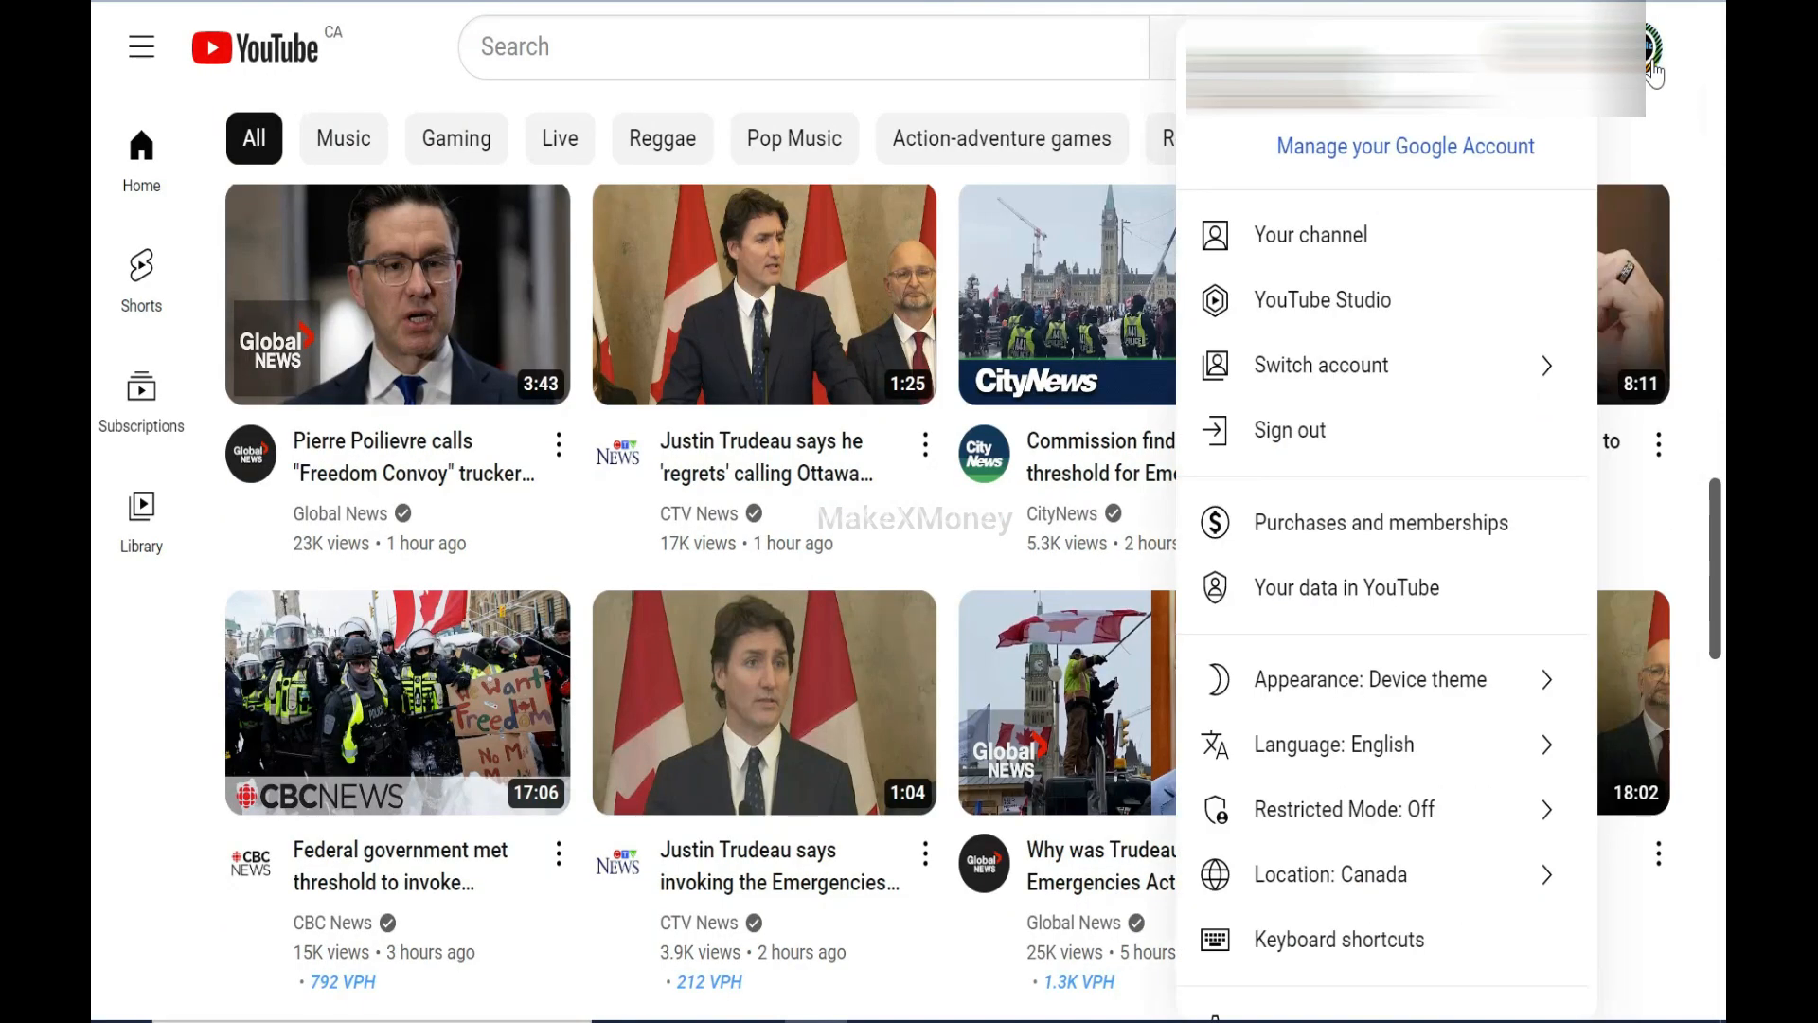
{"action": "left_click", "coordinate": [1321, 365]}
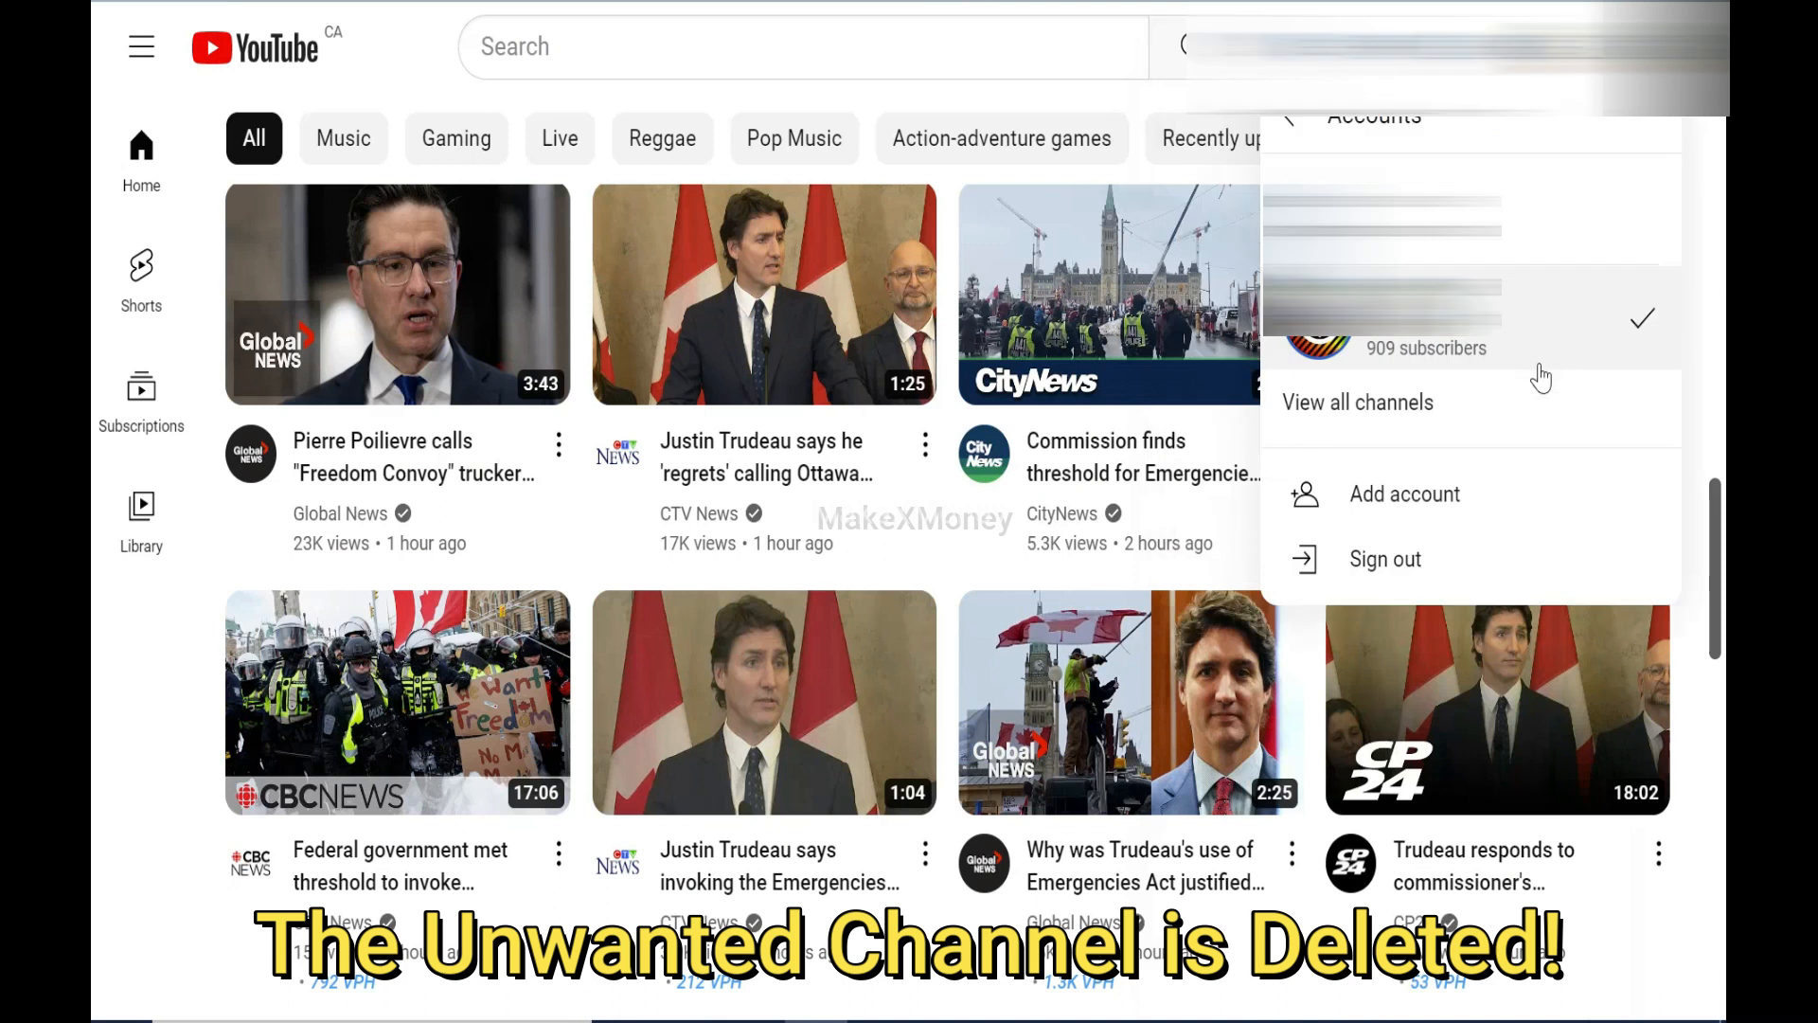